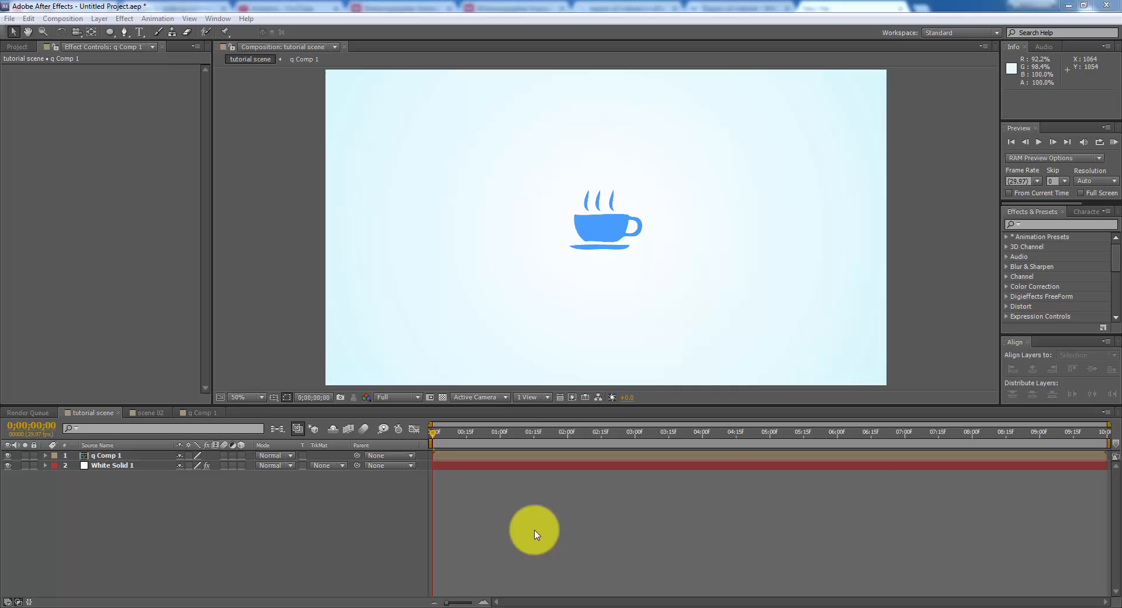
{"action": "mouse_move", "coordinate": [734, 498]}
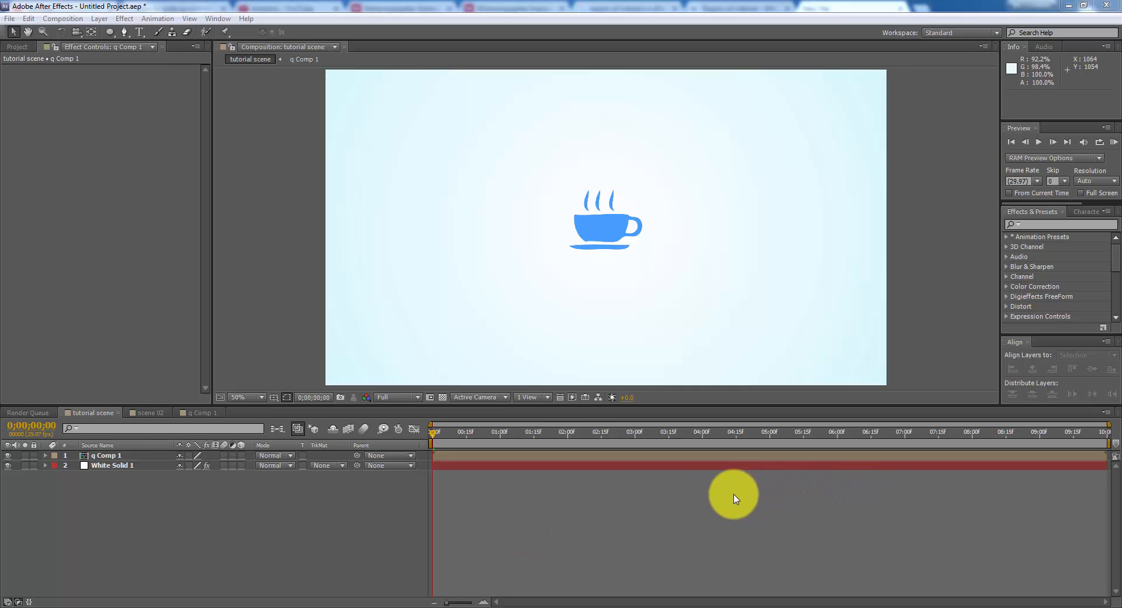
{"action": "mouse_move", "coordinate": [942, 557]}
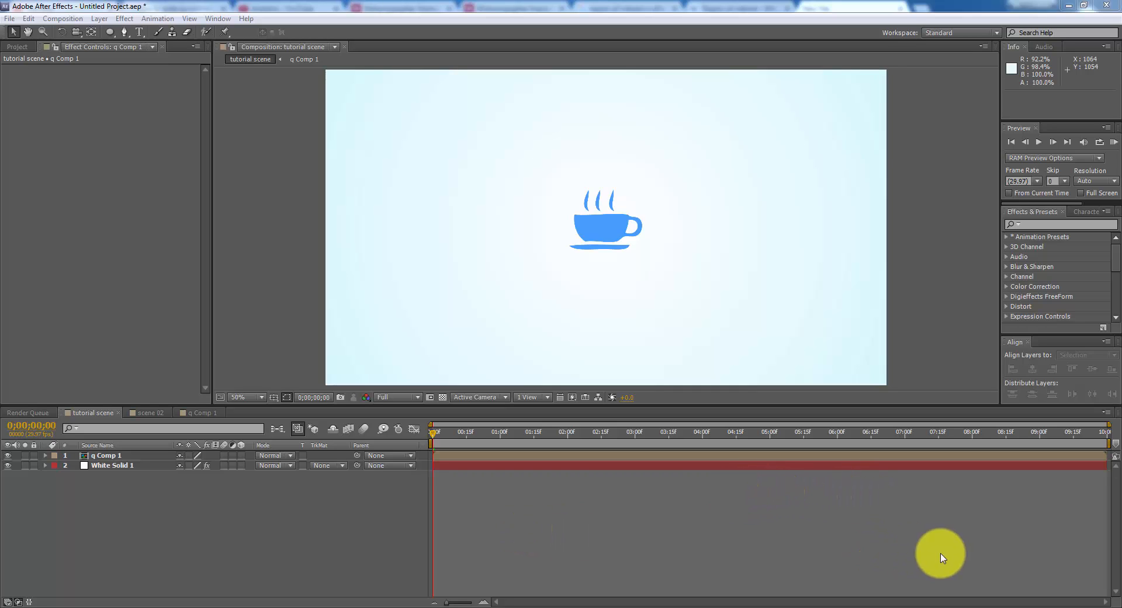
{"action": "mouse_move", "coordinate": [815, 528]}
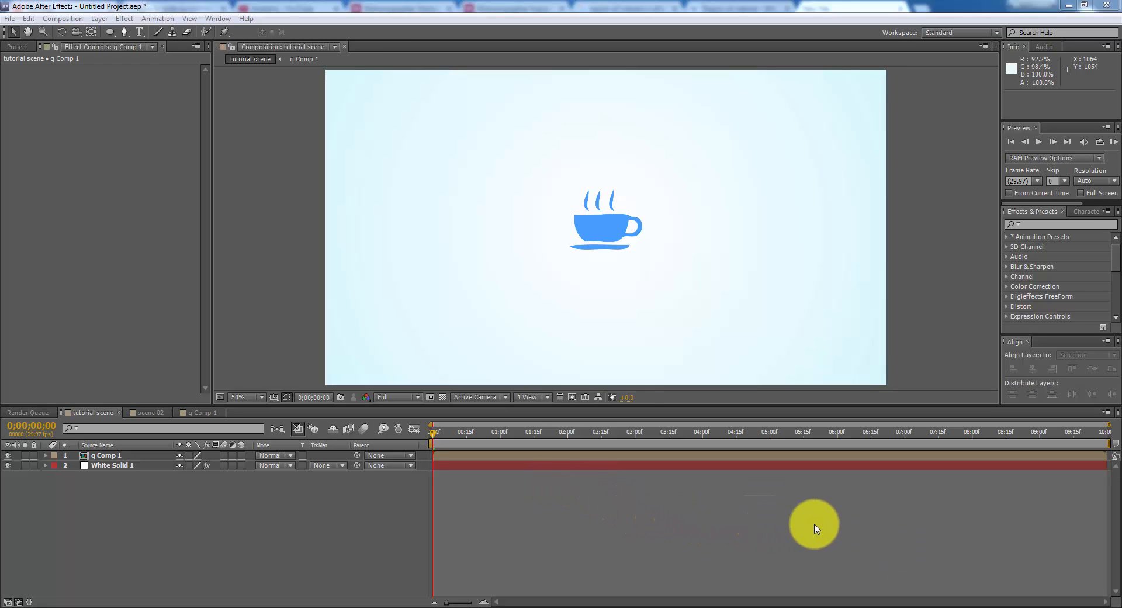
{"action": "mouse_move", "coordinate": [809, 548]}
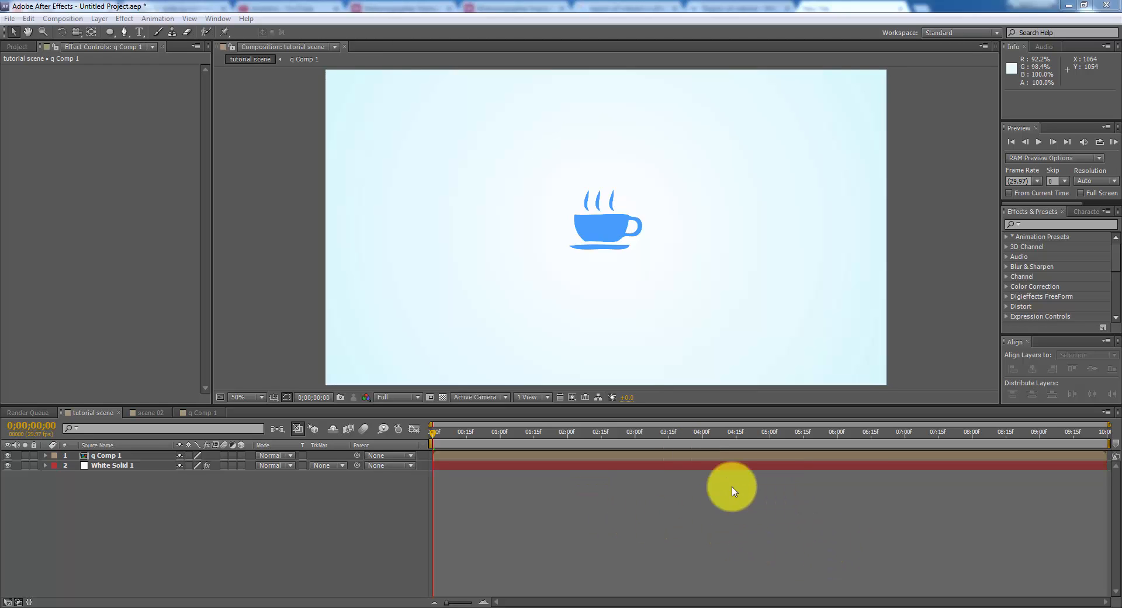
{"action": "mouse_move", "coordinate": [678, 495]}
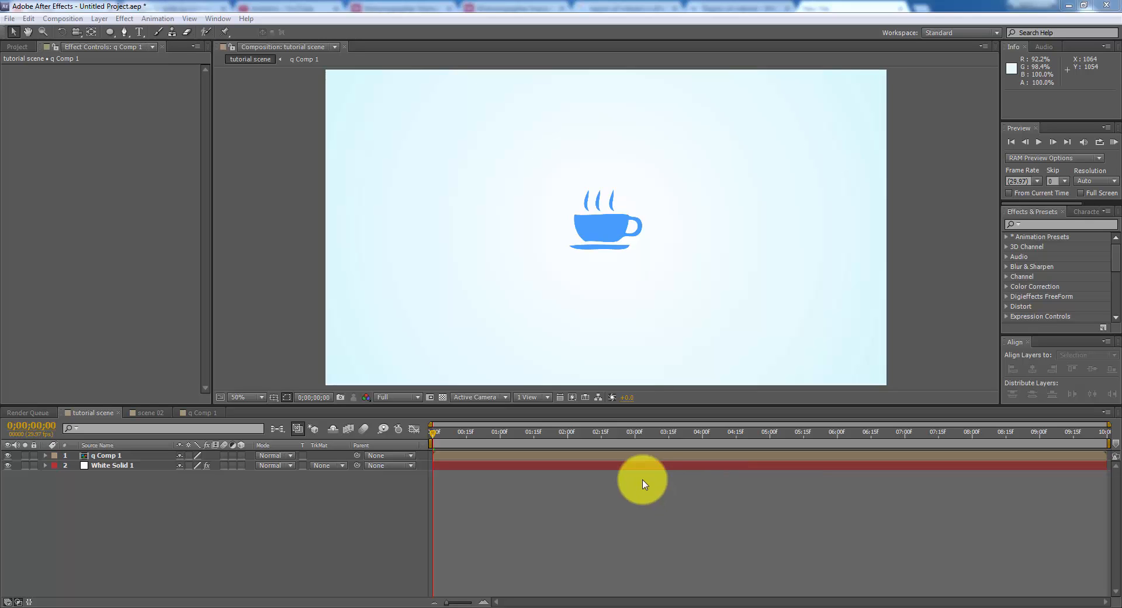
{"action": "mouse_move", "coordinate": [709, 538]}
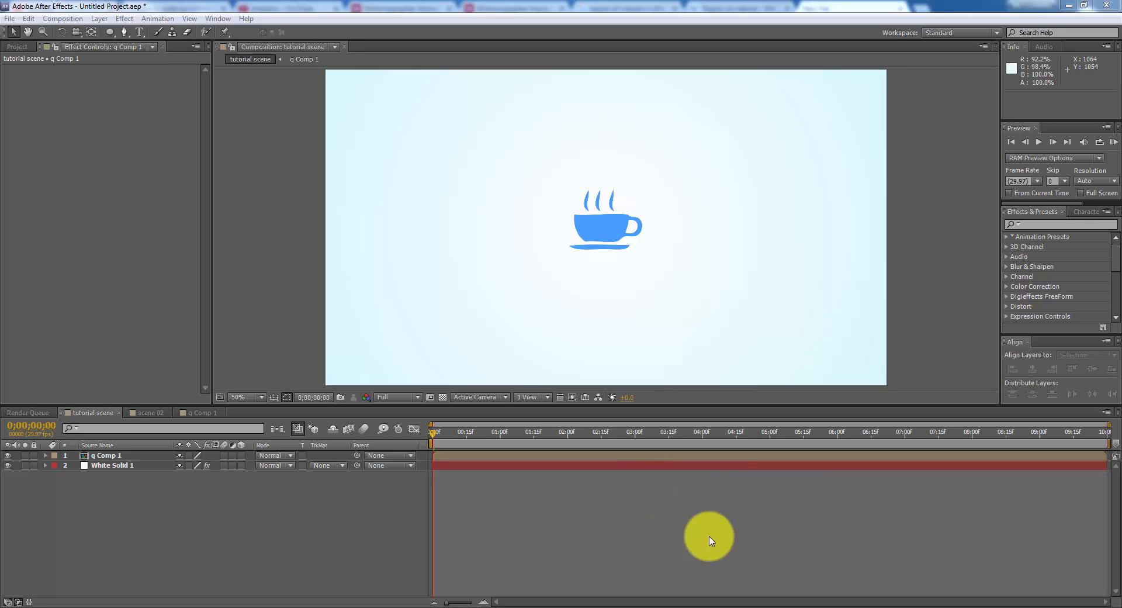
{"action": "mouse_move", "coordinate": [812, 509]}
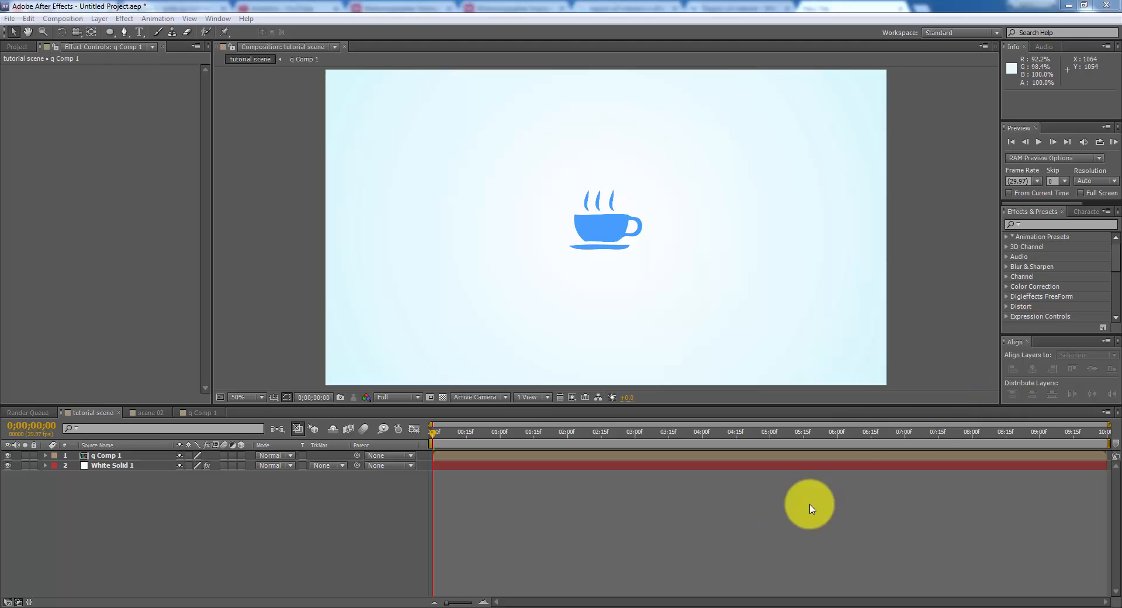
{"action": "mouse_move", "coordinate": [681, 511]}
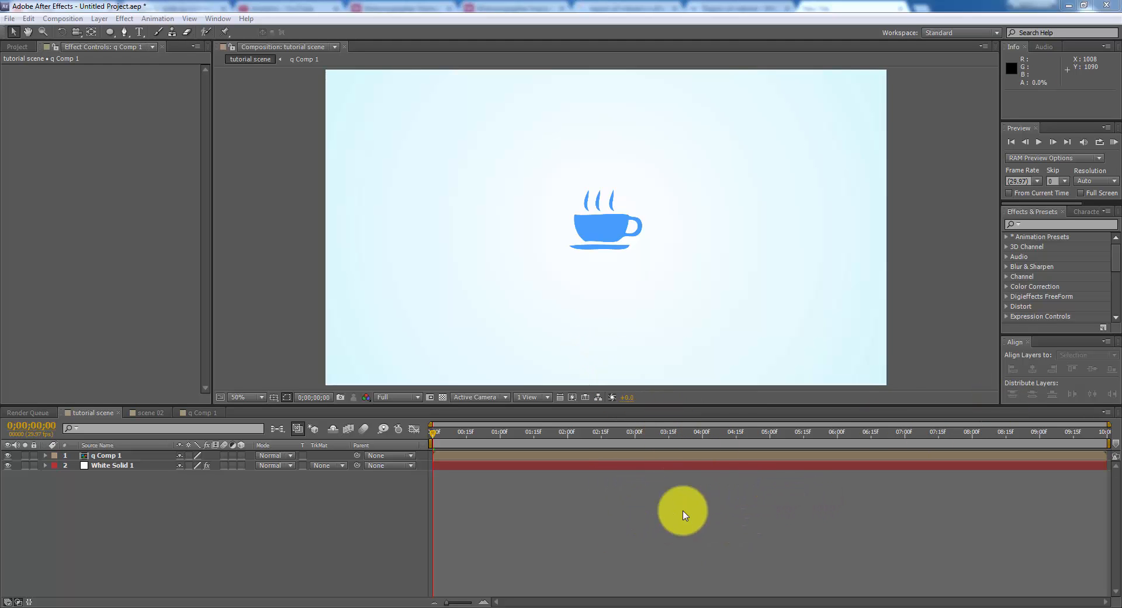
{"action": "mouse_move", "coordinate": [553, 155]}
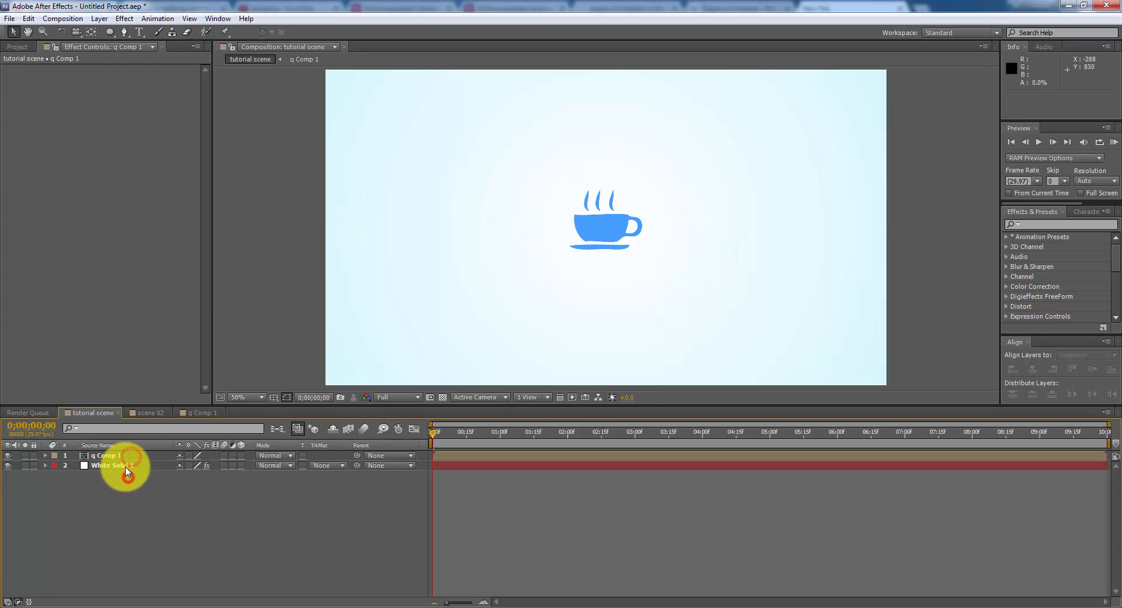
Step: Select the q Comp 1 coffee cup layer and search Effects & Presets for 'cc repetile'
{"action": "left_click", "coordinate": [111, 465]}
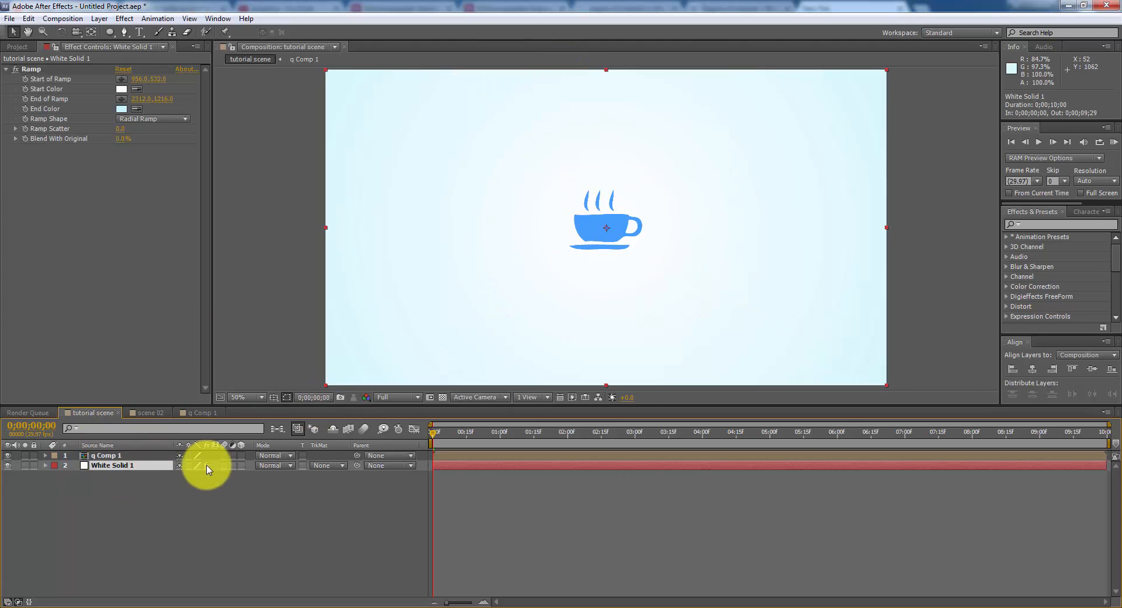
{"action": "left_click", "coordinate": [107, 456]}
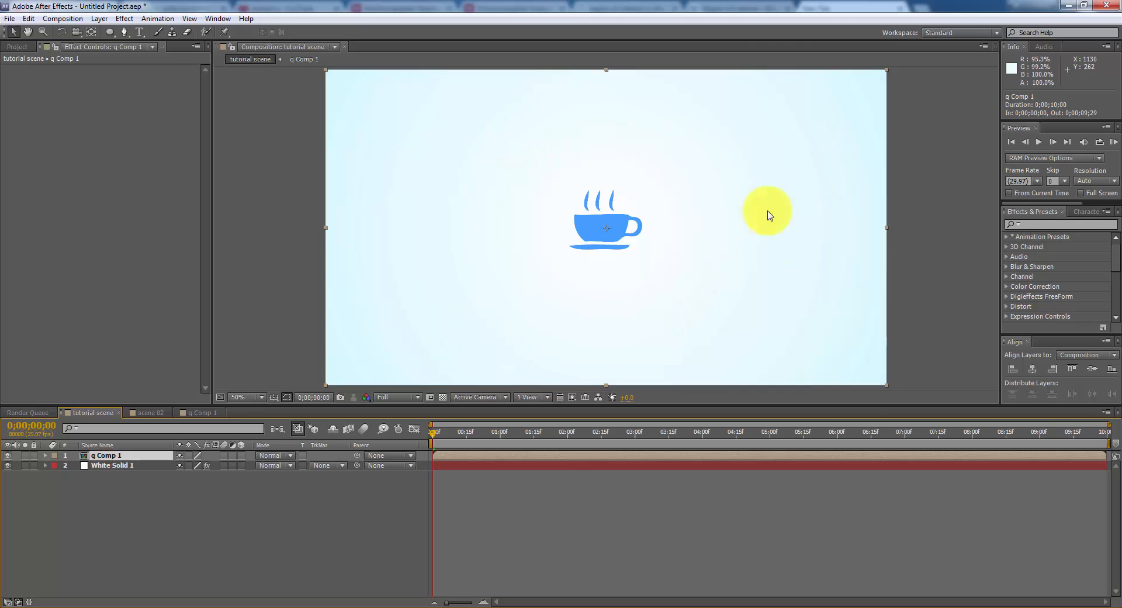
{"action": "left_click_drag", "start_coordinate": [767, 214], "coordinate": [484, 256]}
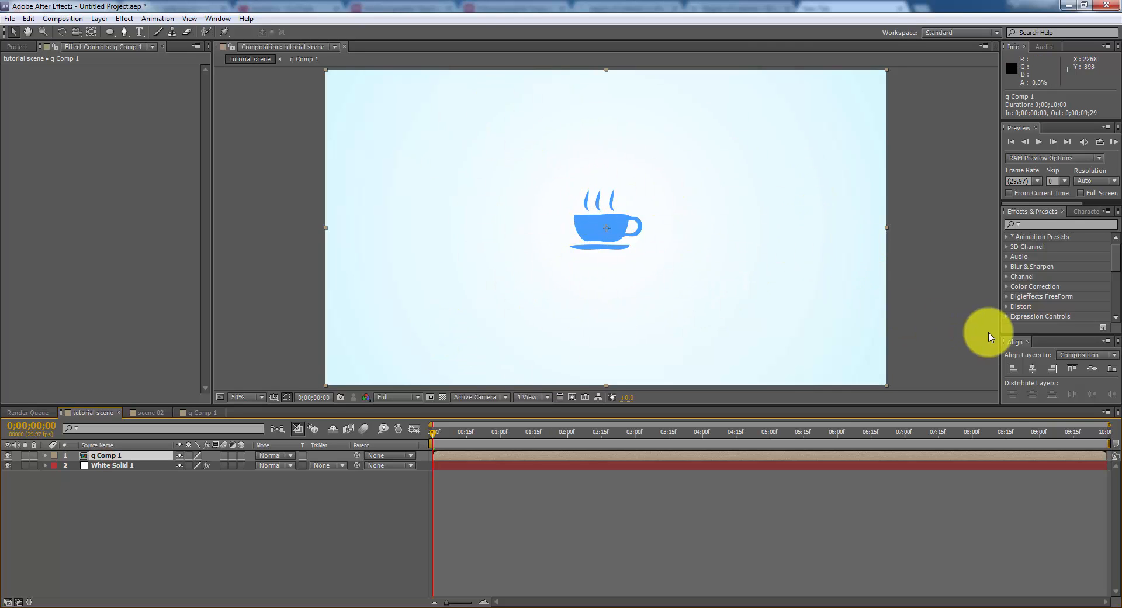
{"action": "left_click", "coordinate": [1045, 224]}
{"action": "type", "text": "repetile"}
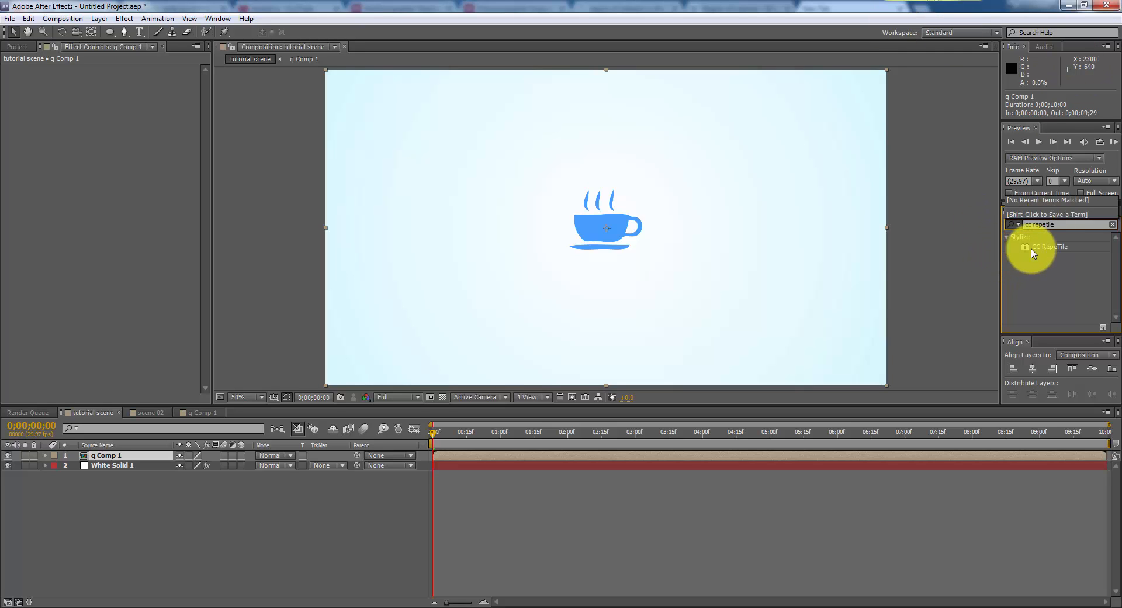
Step: Apply CC RepeTile to q Comp 1 and enlarge its Expand Right/Left/Down/Up values with Repeat tiling
{"action": "double_click", "coordinate": [1051, 247]}
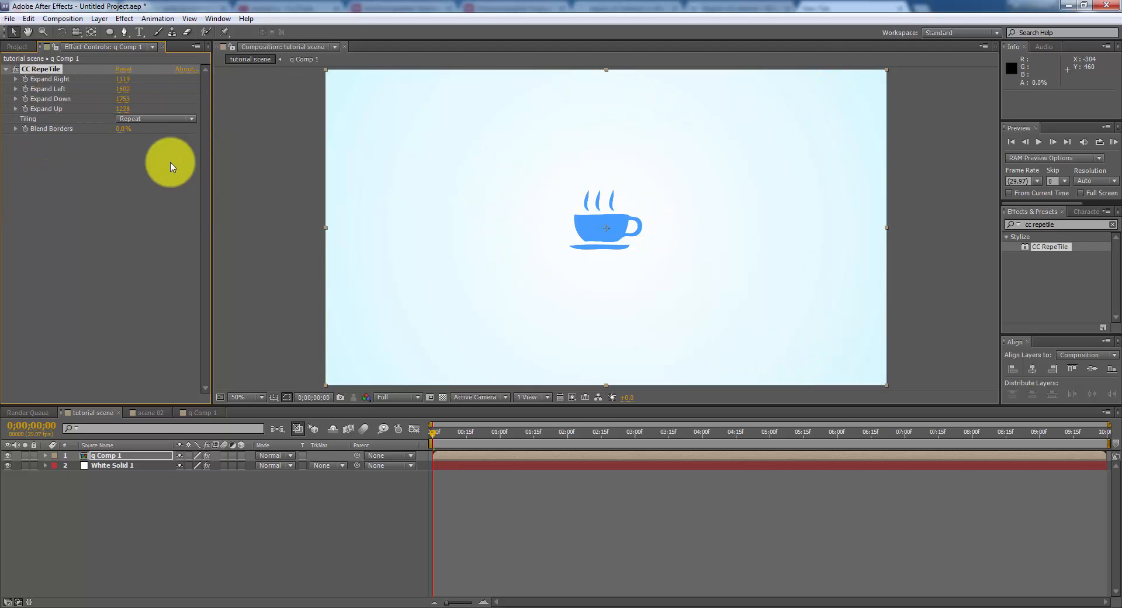
{"action": "left_click", "coordinate": [42, 69]}
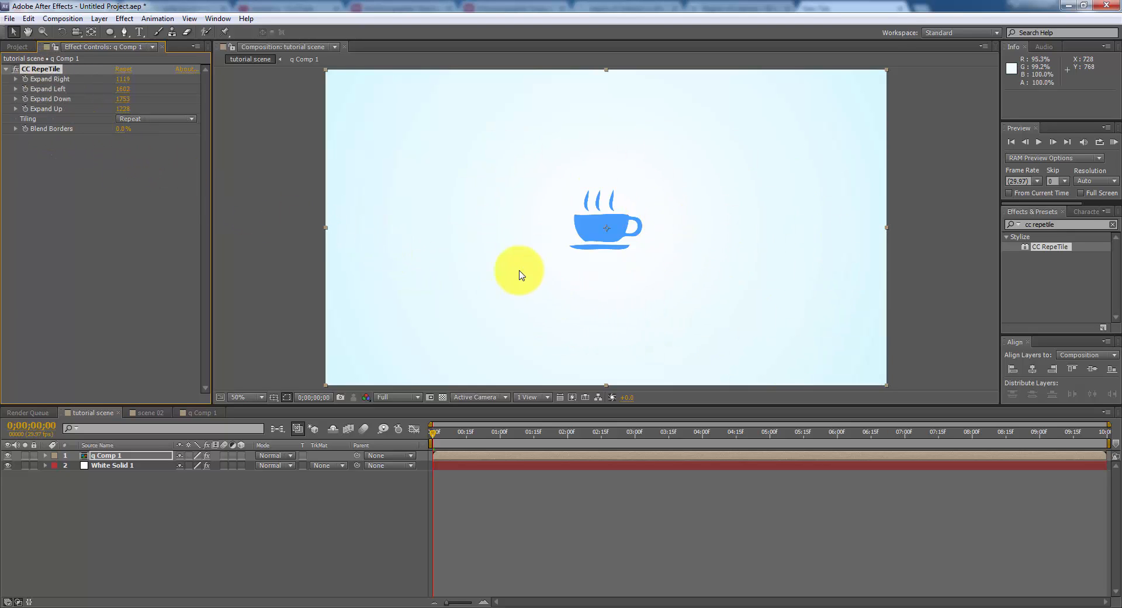
{"action": "left_click_drag", "start_coordinate": [519, 271], "coordinate": [569, 239]}
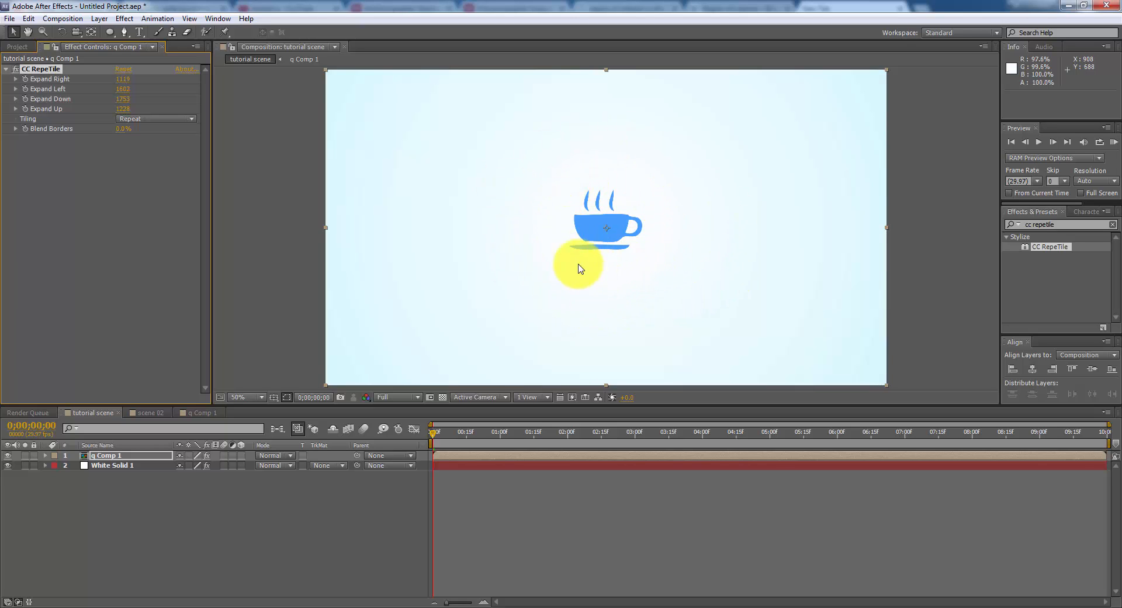
{"action": "left_click_drag", "start_coordinate": [580, 269], "coordinate": [626, 256]}
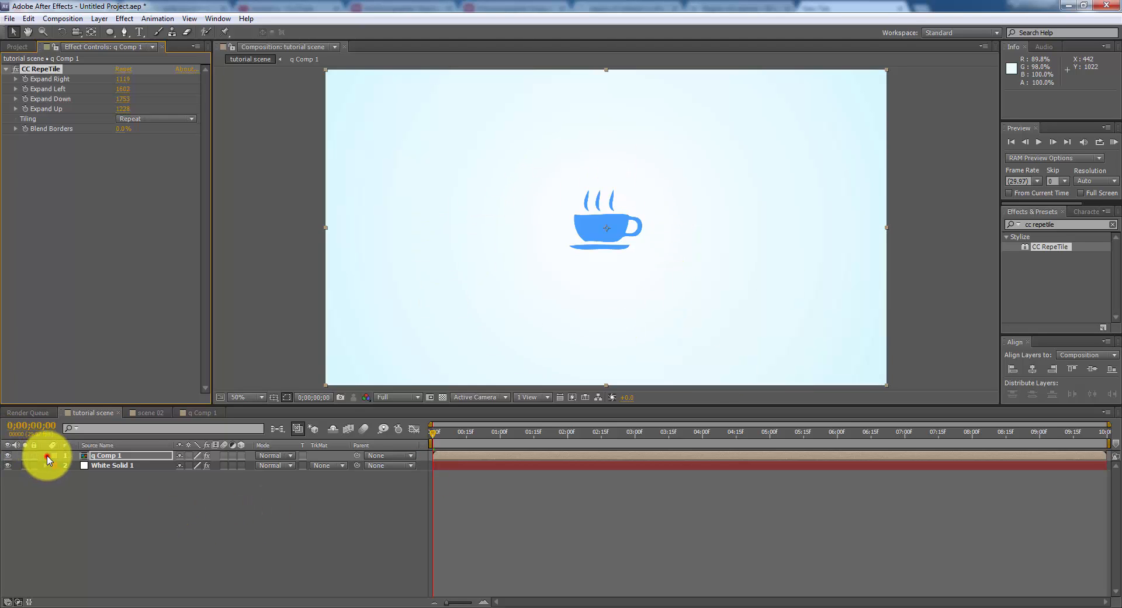
Step: Scrub the q Comp 1 layer's Scale down to about a quarter to reveal the tiled cup grid
{"action": "left_click", "coordinate": [47, 458]}
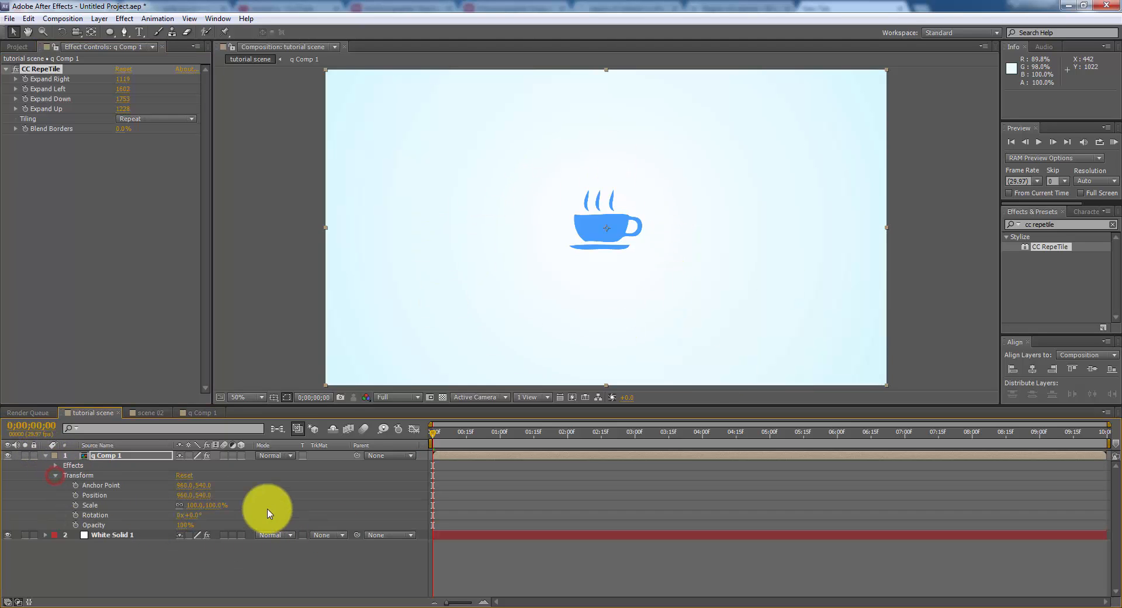
{"action": "left_click_drag", "start_coordinate": [265, 512], "coordinate": [168, 505]}
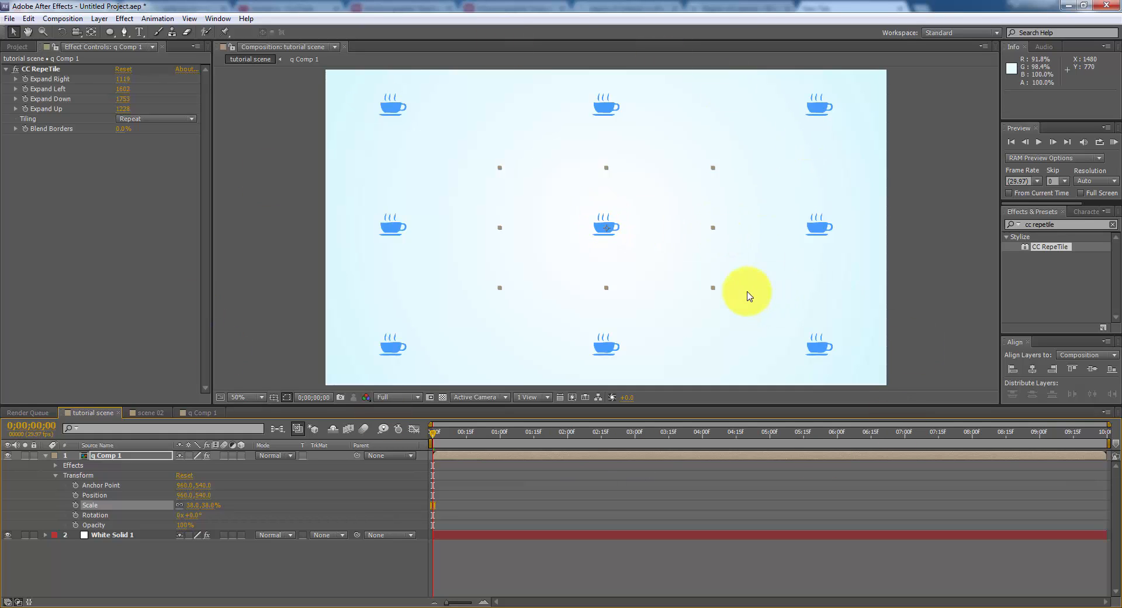
{"action": "mouse_move", "coordinate": [665, 229]}
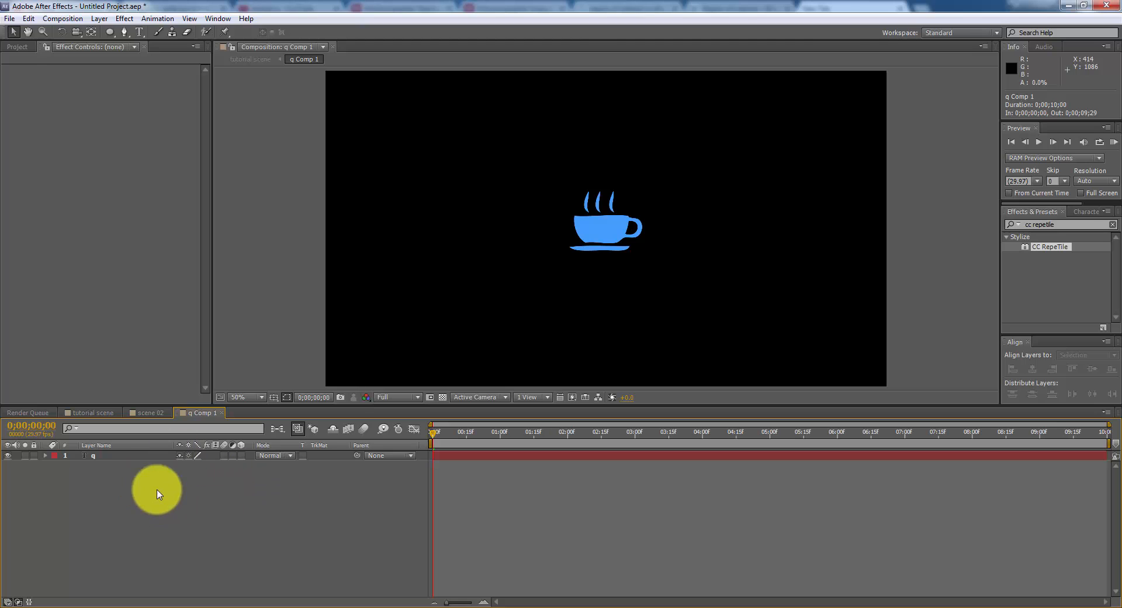
{"action": "mouse_move", "coordinate": [145, 487]}
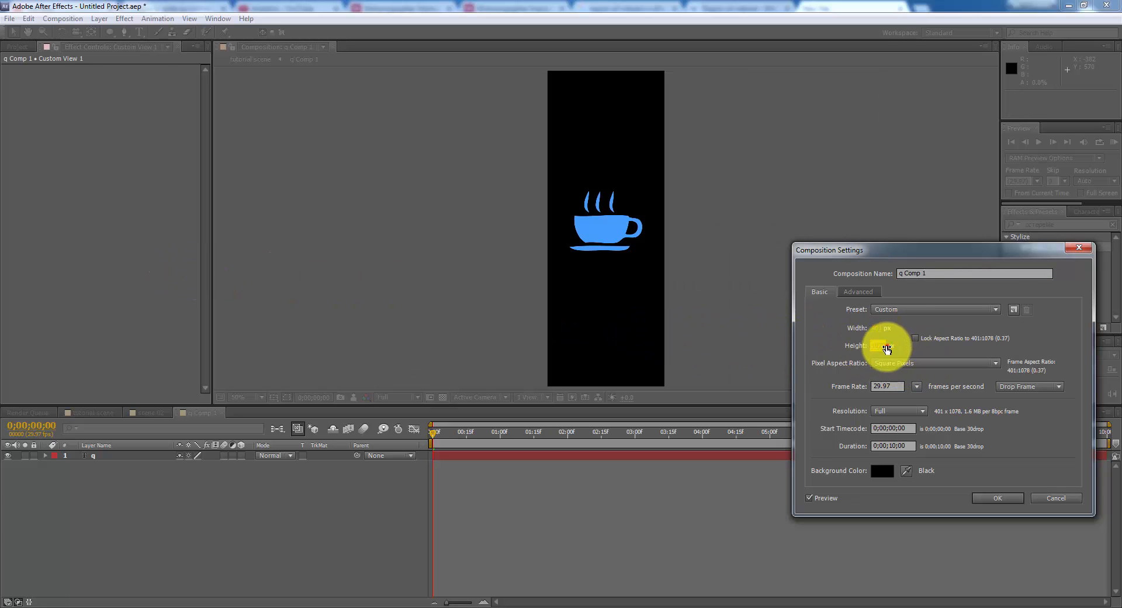
Step: Lower q Comp 1's composition height to 580 then 306 pixels and confirm the settings
{"action": "type", "text": "580"}
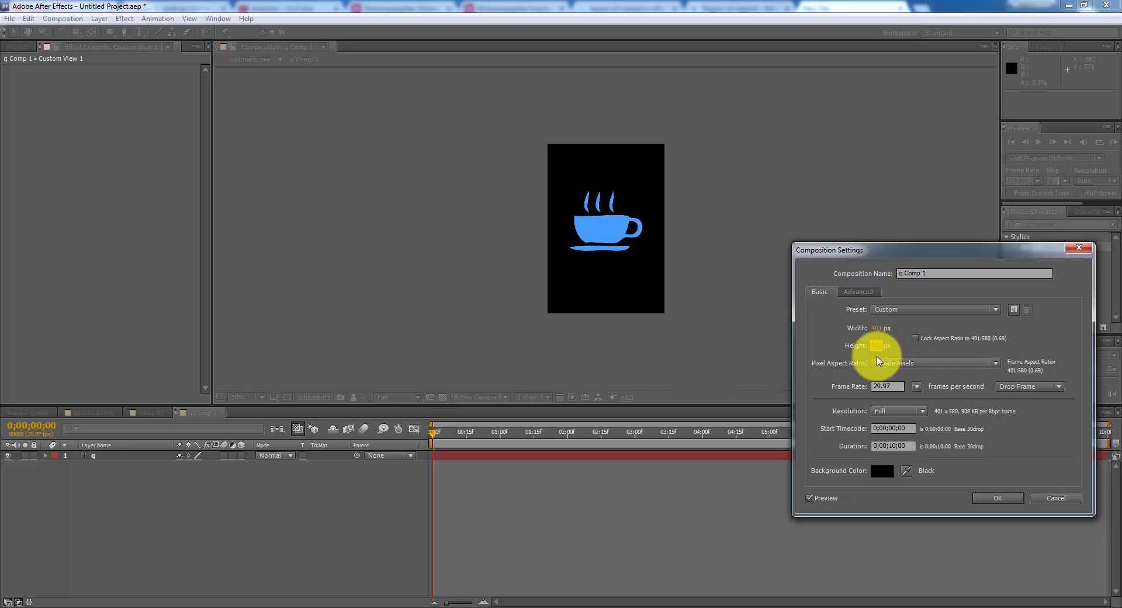
{"action": "type", "text": "306"}
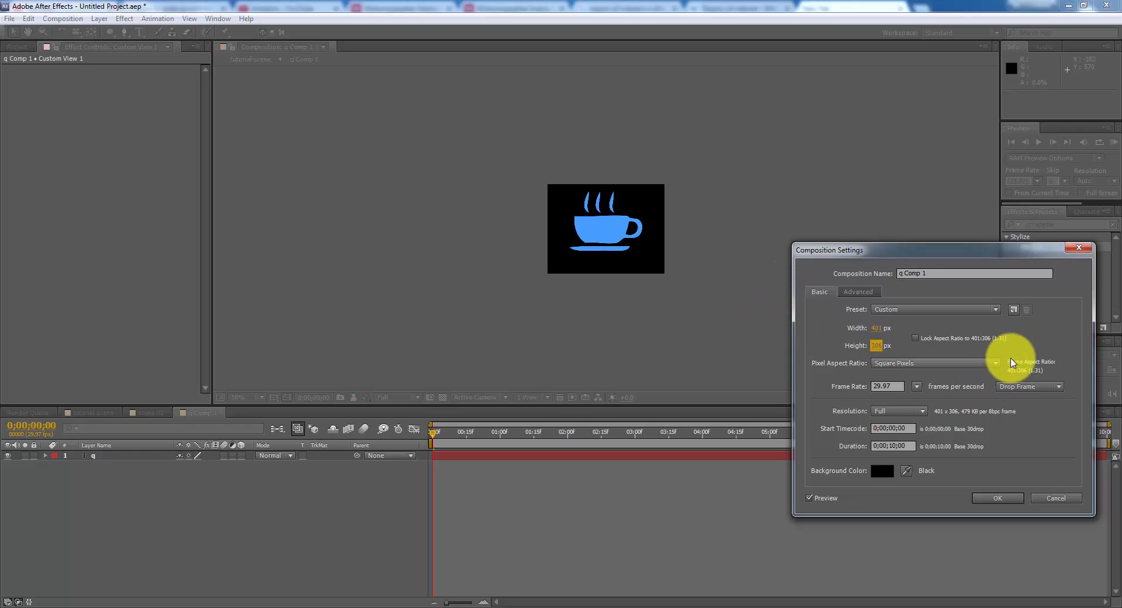
{"action": "mouse_move", "coordinate": [1025, 489]}
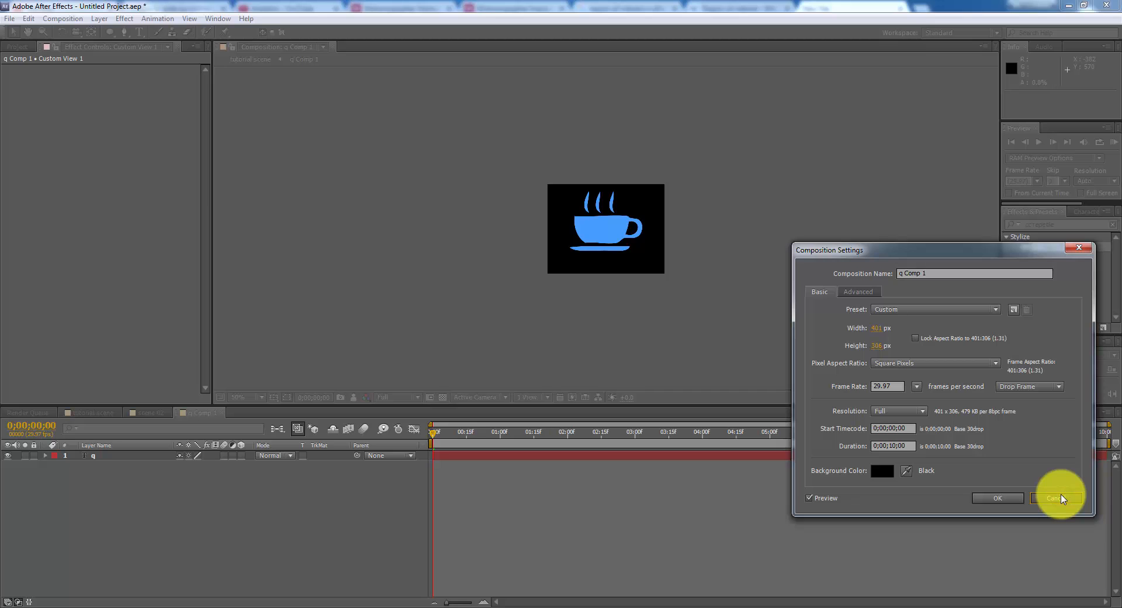
{"action": "left_click", "coordinate": [1060, 498]}
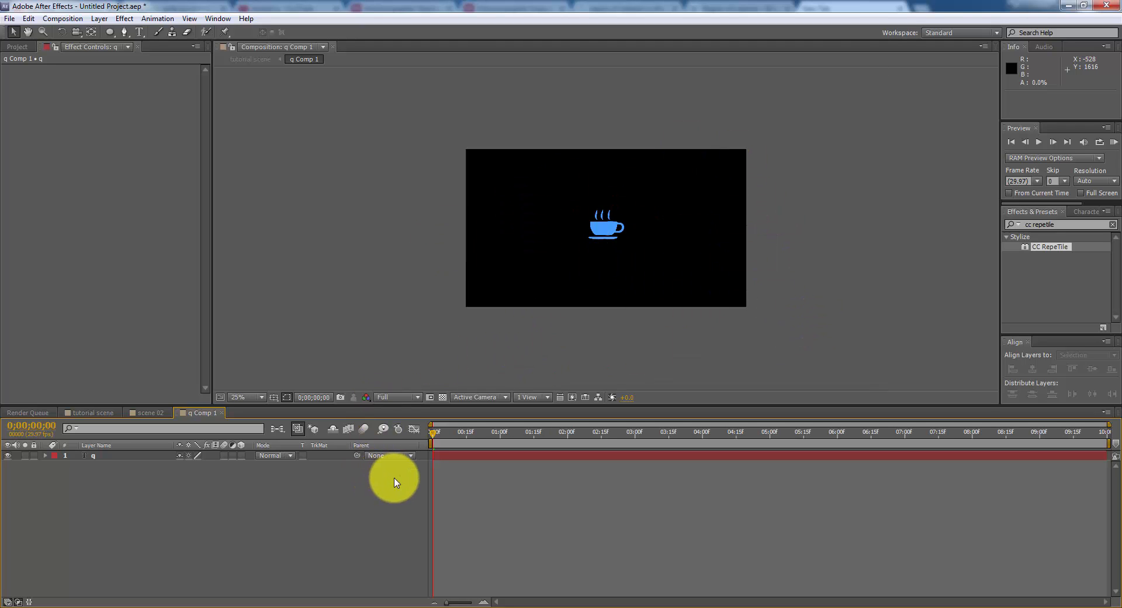
{"action": "mouse_move", "coordinate": [430, 397]}
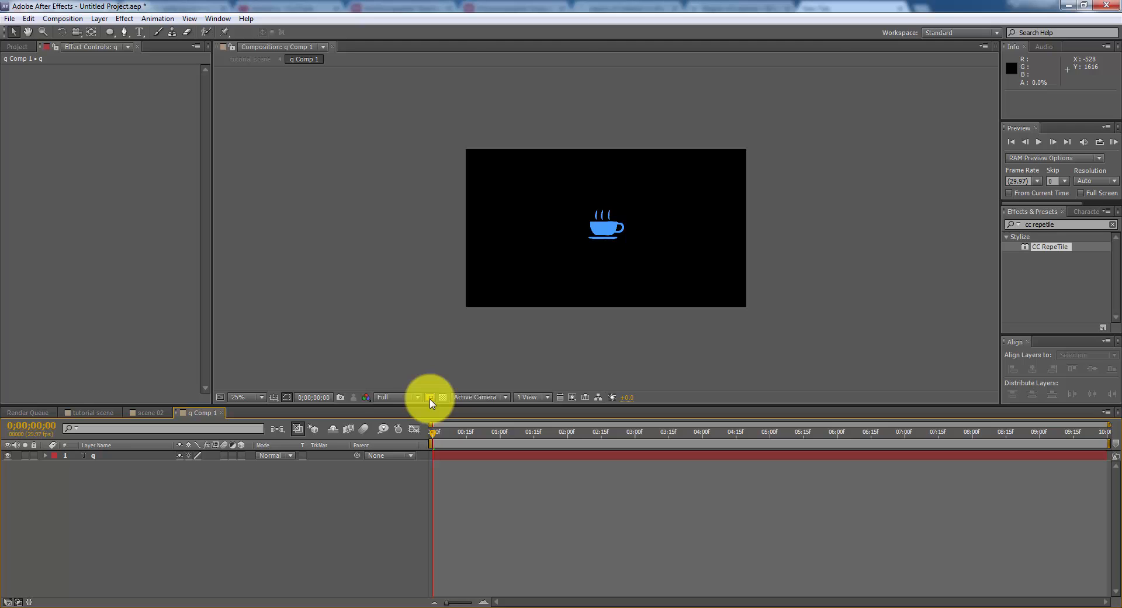
Step: Draw a region of interest rectangle around the coffee cup and adjust its edges
{"action": "left_click", "coordinate": [430, 396]}
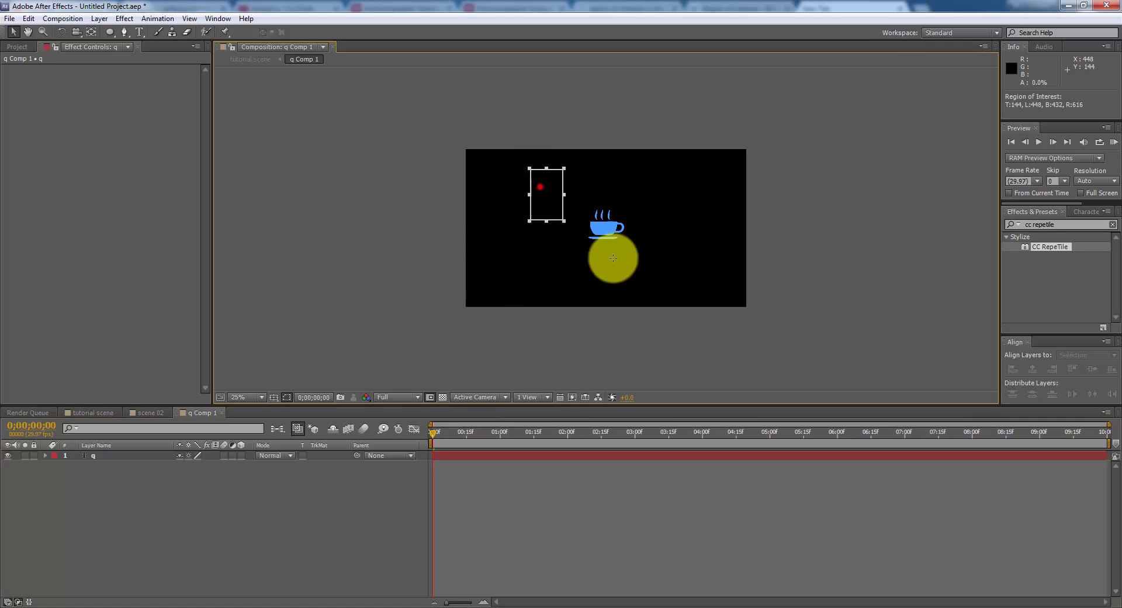
{"action": "left_click_drag", "start_coordinate": [613, 258], "coordinate": [641, 220]}
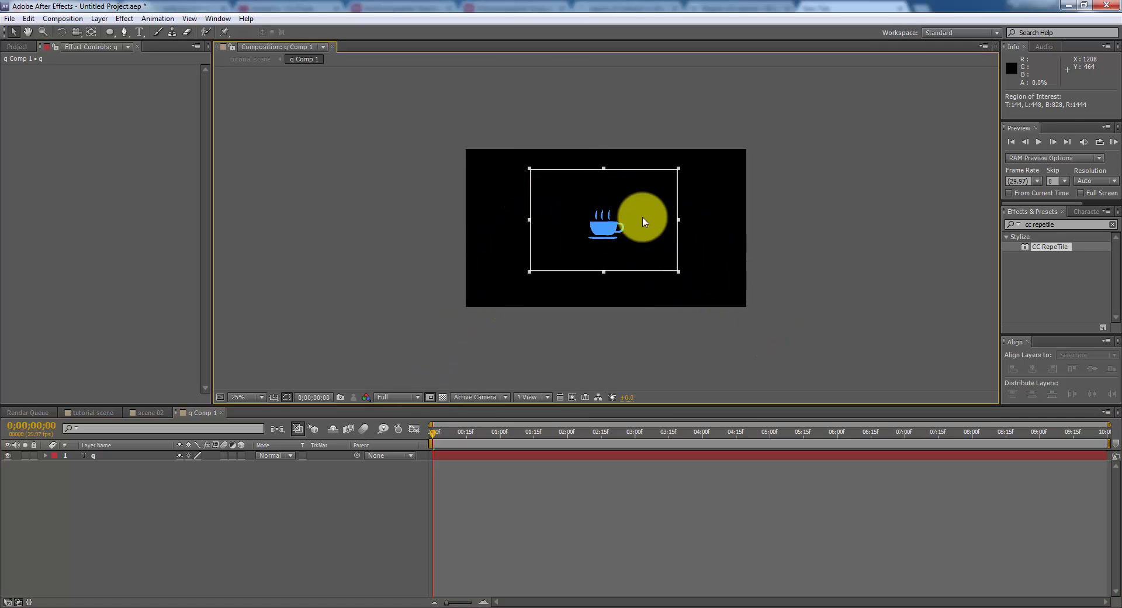
{"action": "left_click_drag", "start_coordinate": [641, 221], "coordinate": [652, 243]}
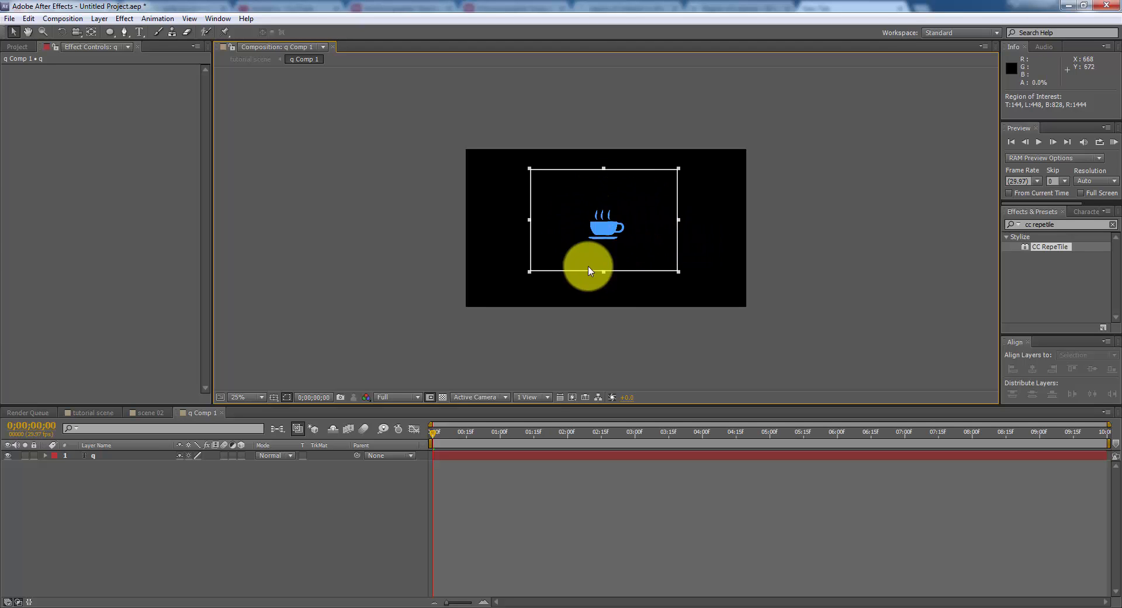
{"action": "left_click_drag", "start_coordinate": [587, 269], "coordinate": [562, 187]}
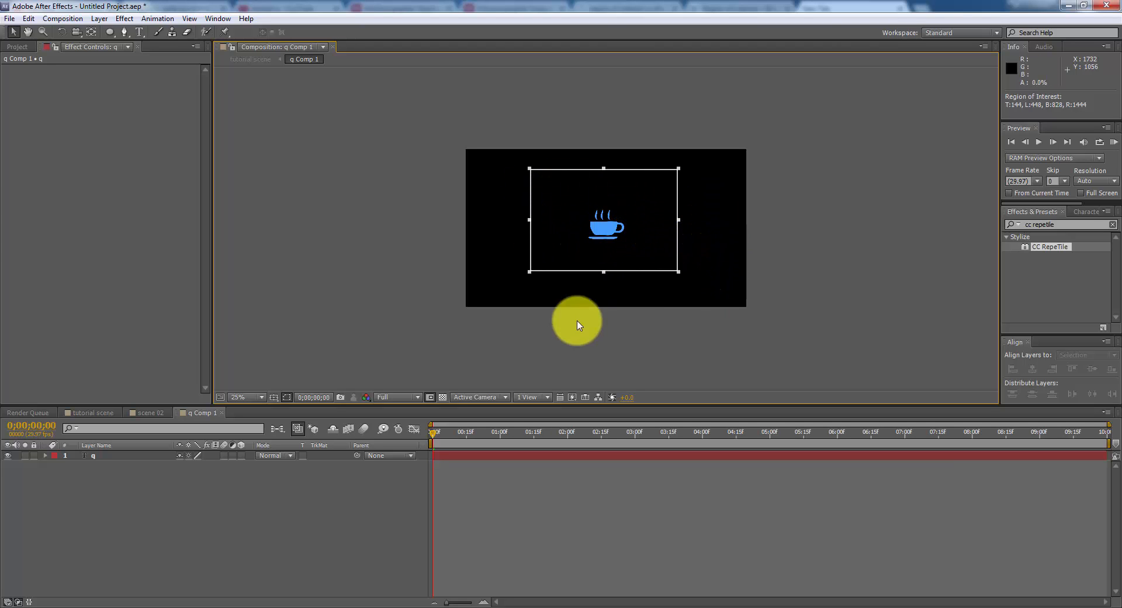
{"action": "mouse_move", "coordinate": [458, 265]}
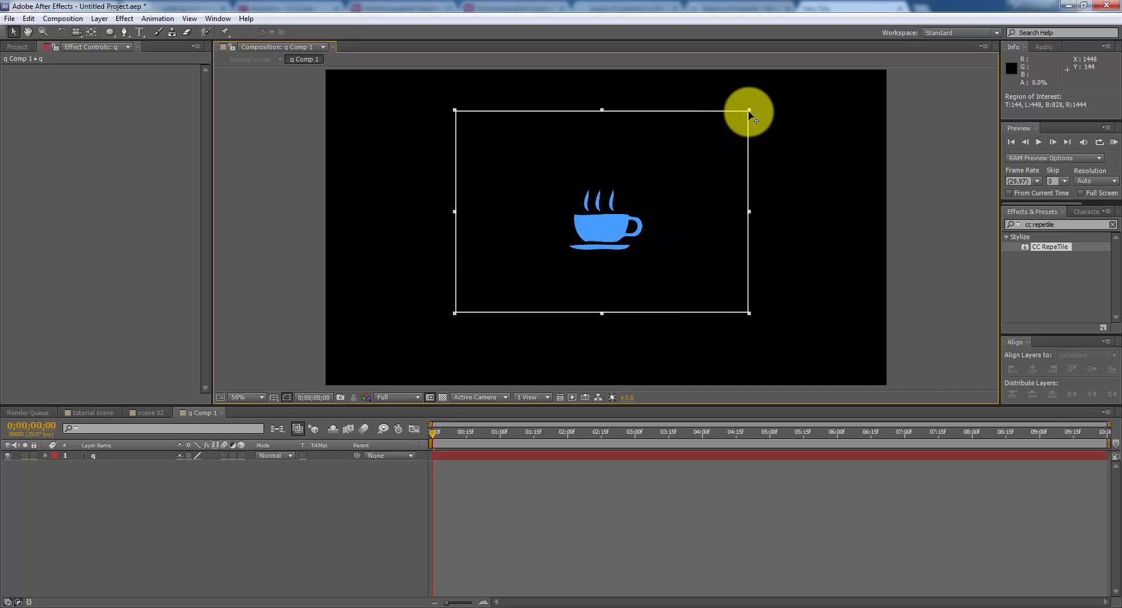
Step: Shrink and reposition the region of interest into a small square snugly around the cup
{"action": "left_click_drag", "start_coordinate": [751, 114], "coordinate": [639, 183]}
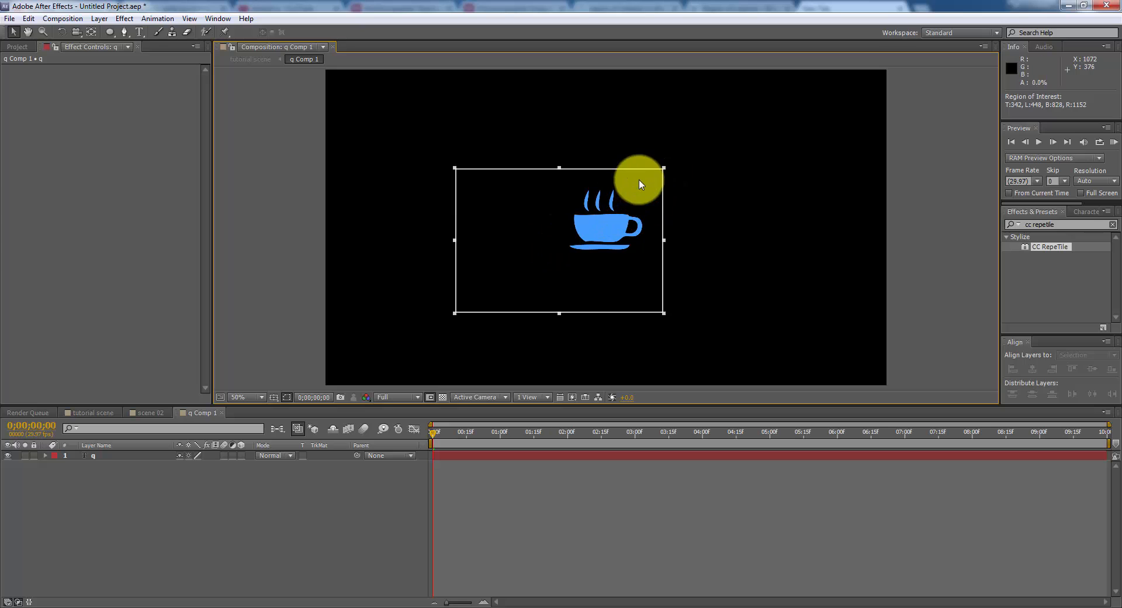
{"action": "left_click_drag", "start_coordinate": [637, 184], "coordinate": [533, 299]}
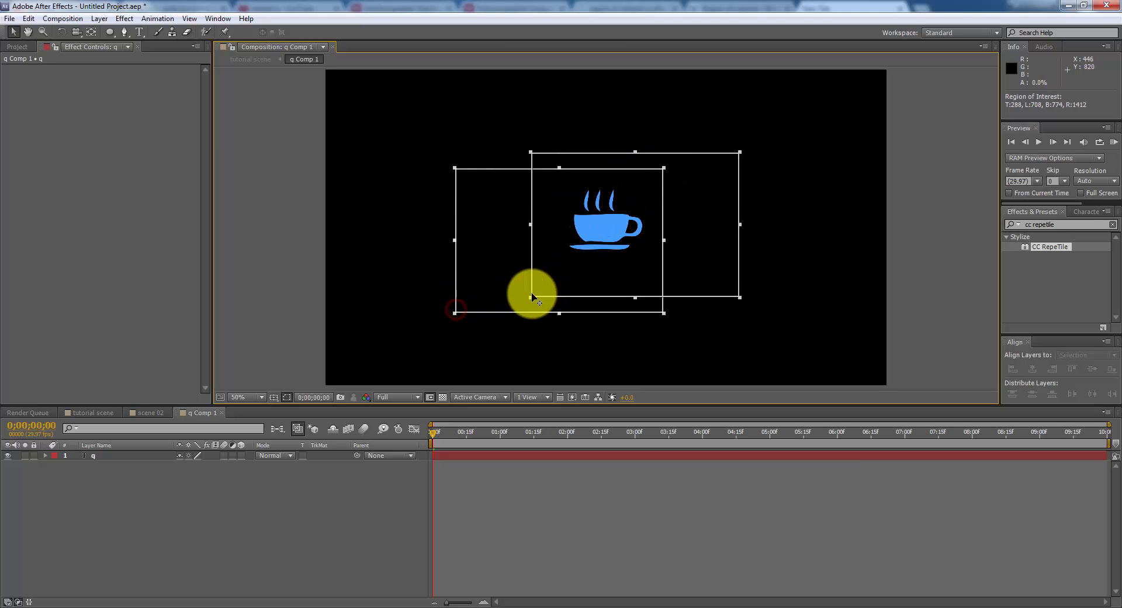
{"action": "left_click_drag", "start_coordinate": [533, 296], "coordinate": [673, 149]}
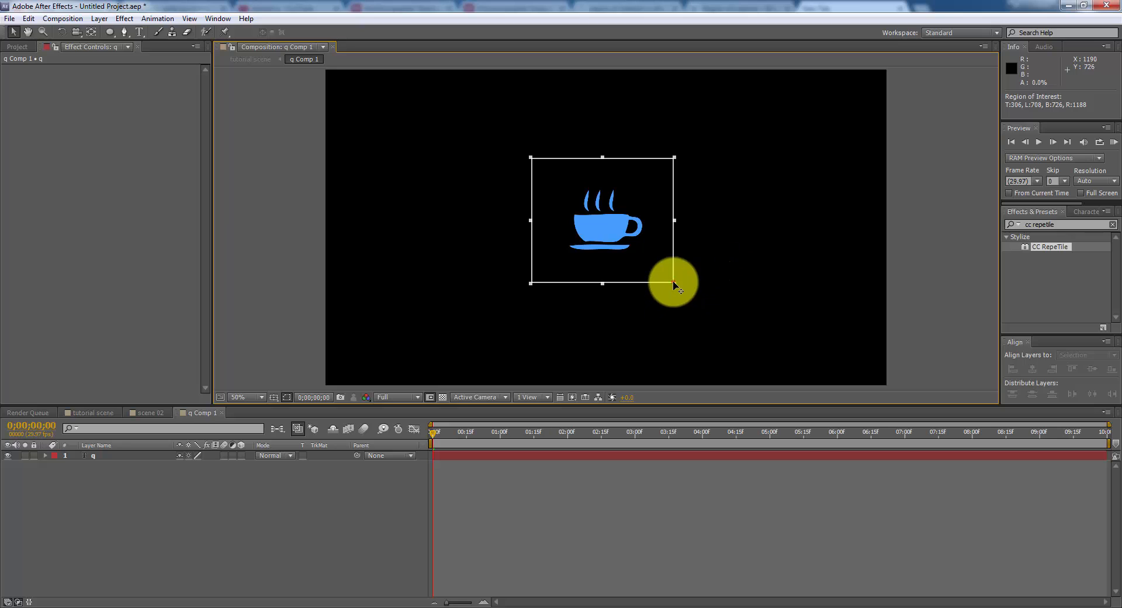
{"action": "left_click_drag", "start_coordinate": [673, 281], "coordinate": [569, 169]}
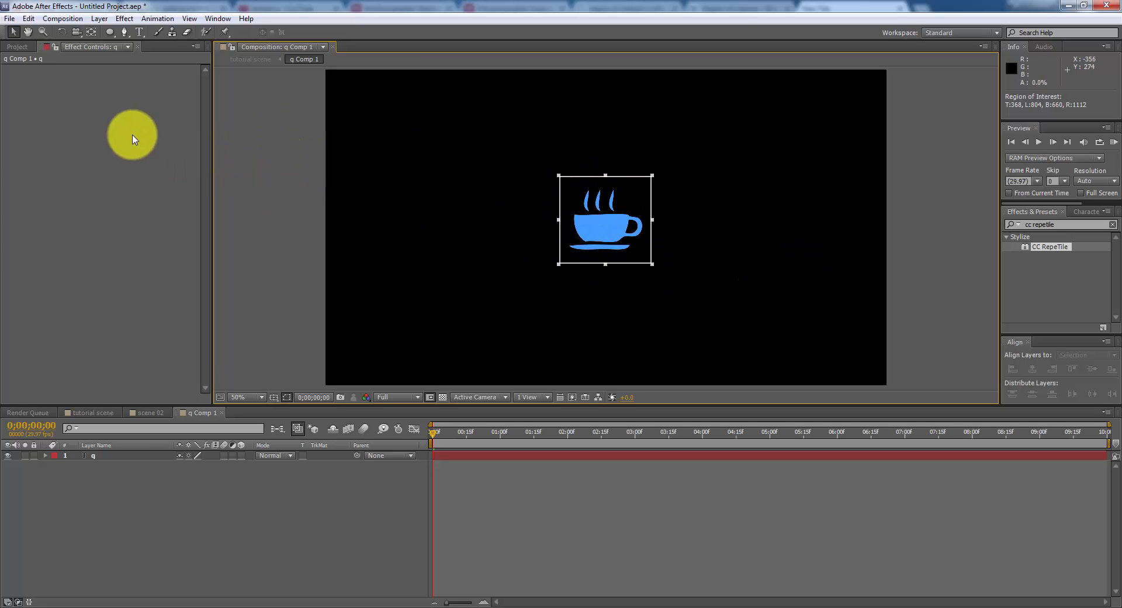
Step: Crop q Comp 1 to the region of interest via the Composition menu
{"action": "left_click", "coordinate": [62, 17]}
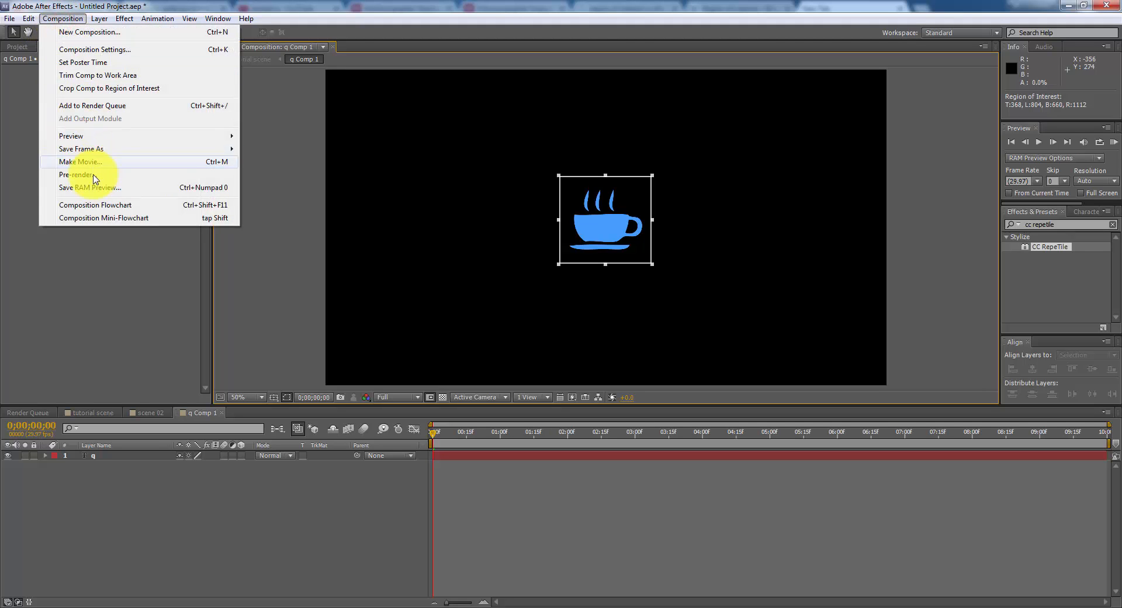
{"action": "mouse_move", "coordinate": [109, 88]}
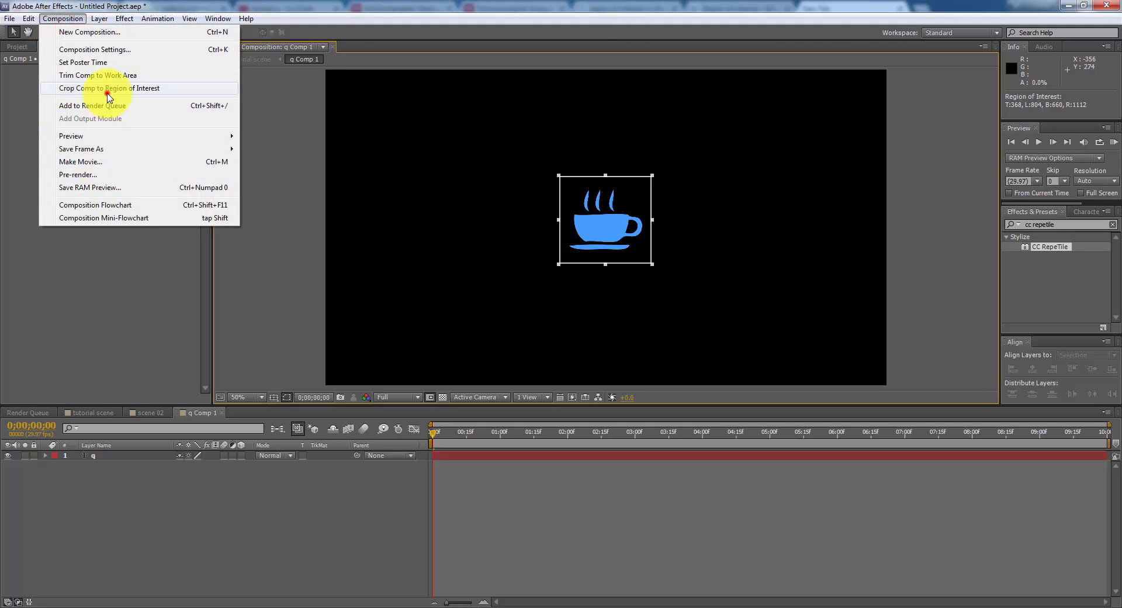
{"action": "left_click", "coordinate": [108, 87]}
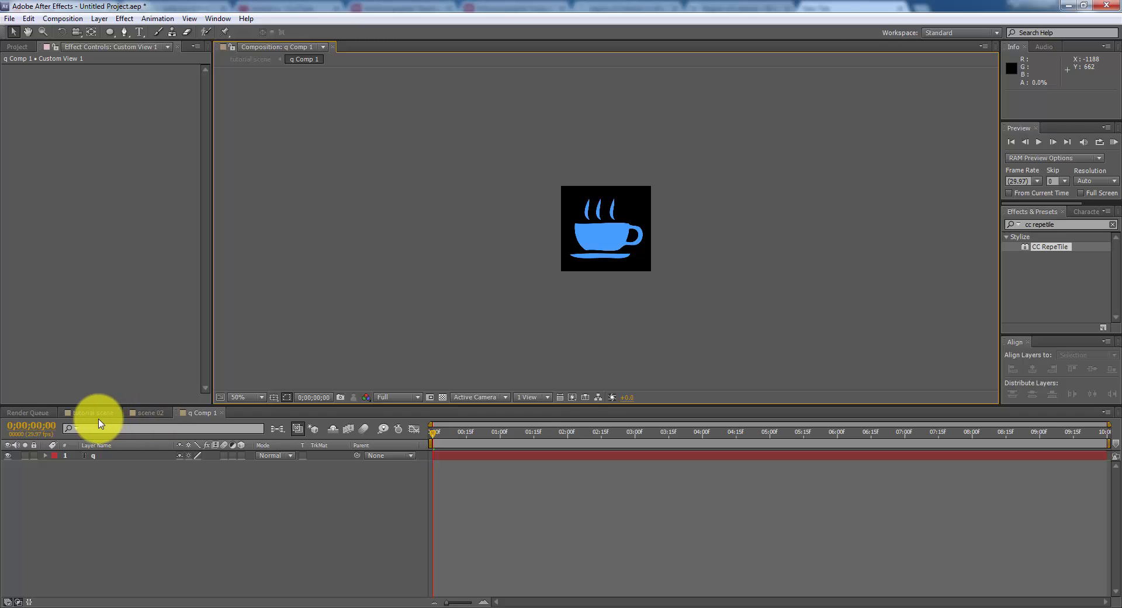
Step: Return to the tutorial scene and scale the tiled q Comp 1 cup pattern up to 110%
{"action": "left_click", "coordinate": [91, 412]}
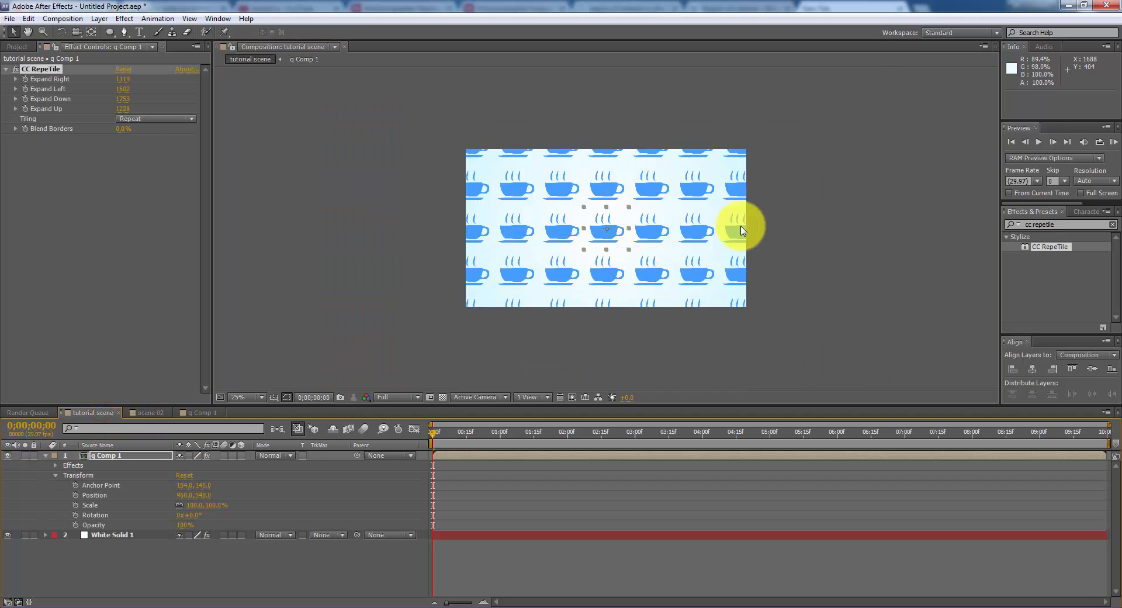
{"action": "left_click", "coordinate": [245, 398]}
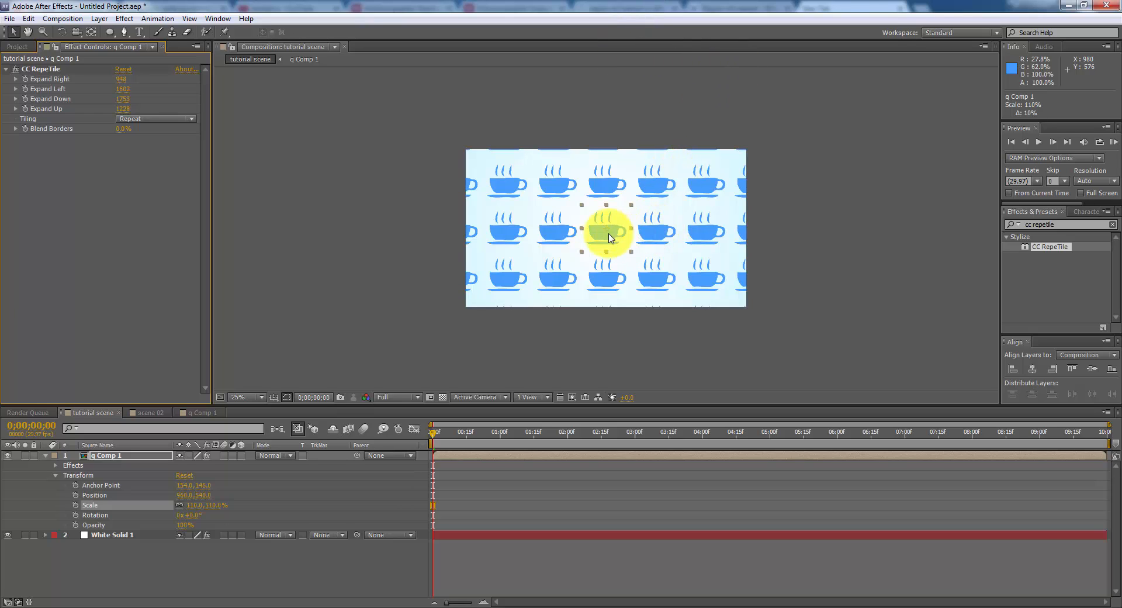
{"action": "left_click_drag", "start_coordinate": [607, 233], "coordinate": [648, 240]}
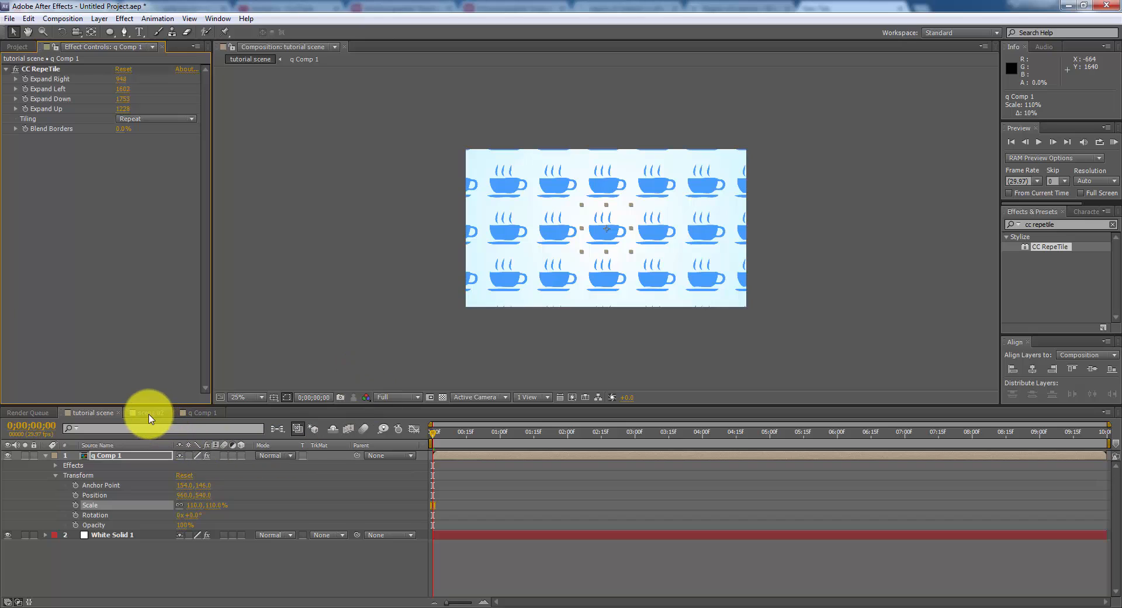
Step: Switch to the scene 02 composition showing the circled CROP THIS logo
{"action": "left_click", "coordinate": [148, 413]}
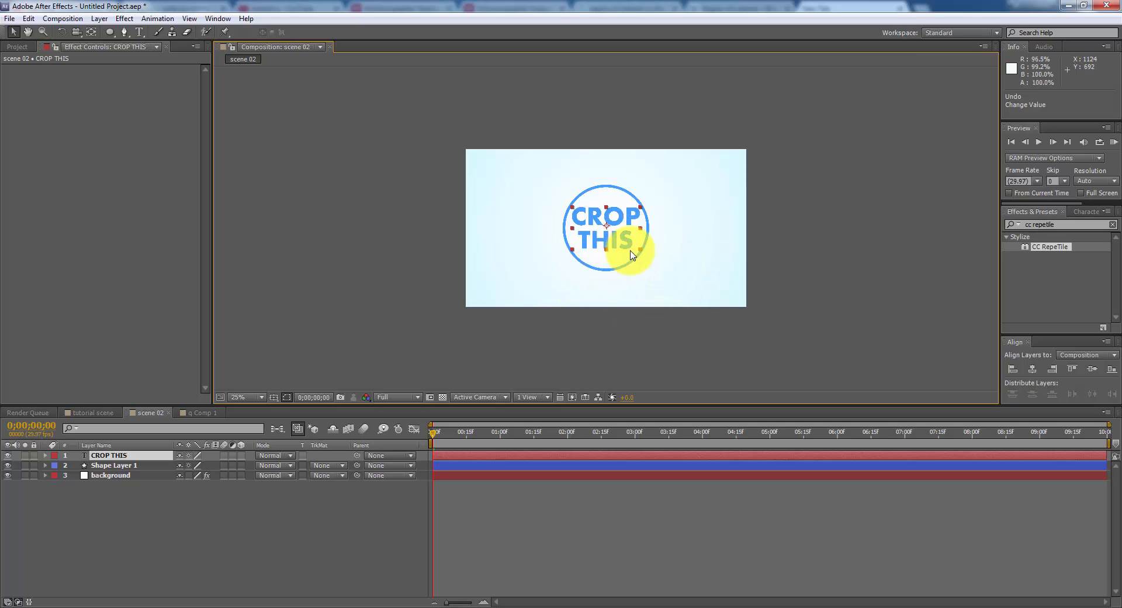
{"action": "left_click_drag", "start_coordinate": [633, 253], "coordinate": [594, 187]}
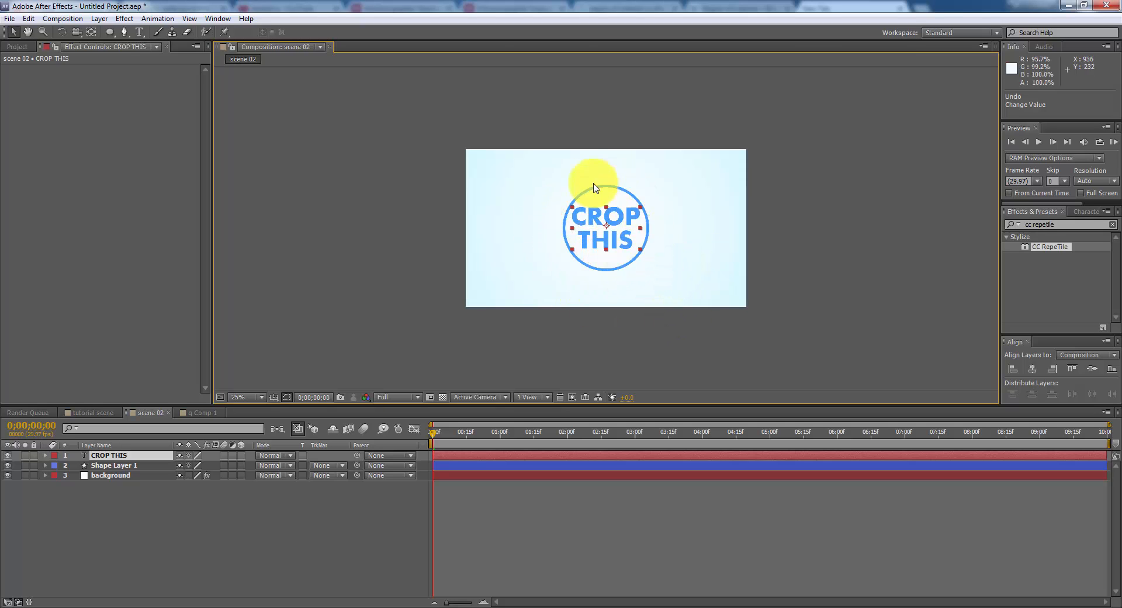
{"action": "left_click_drag", "start_coordinate": [597, 187], "coordinate": [568, 195]}
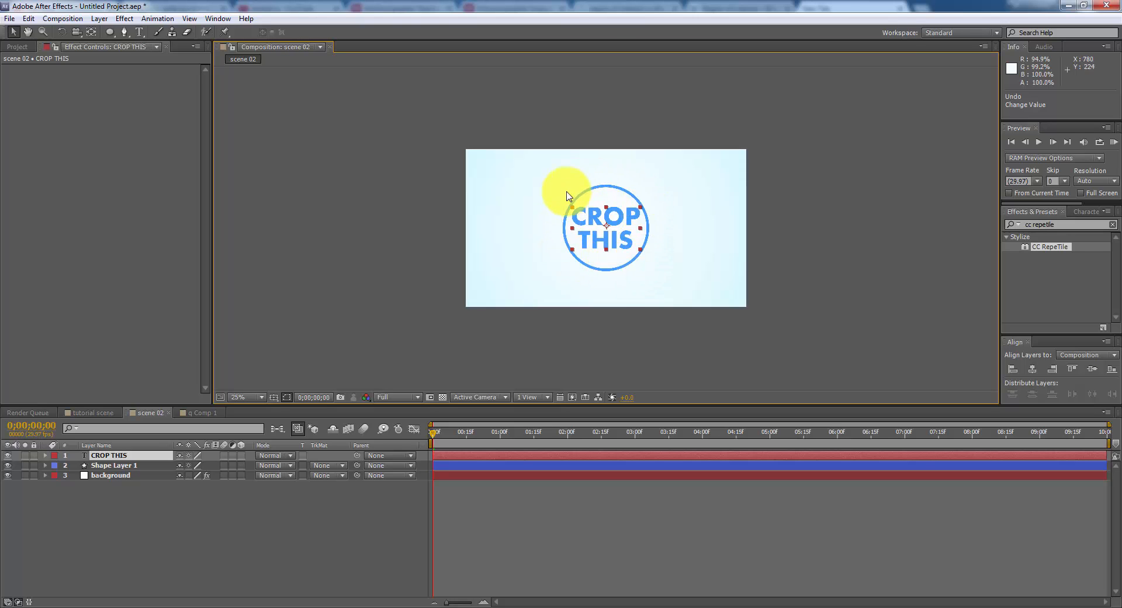
{"action": "left_click_drag", "start_coordinate": [567, 195], "coordinate": [655, 241]}
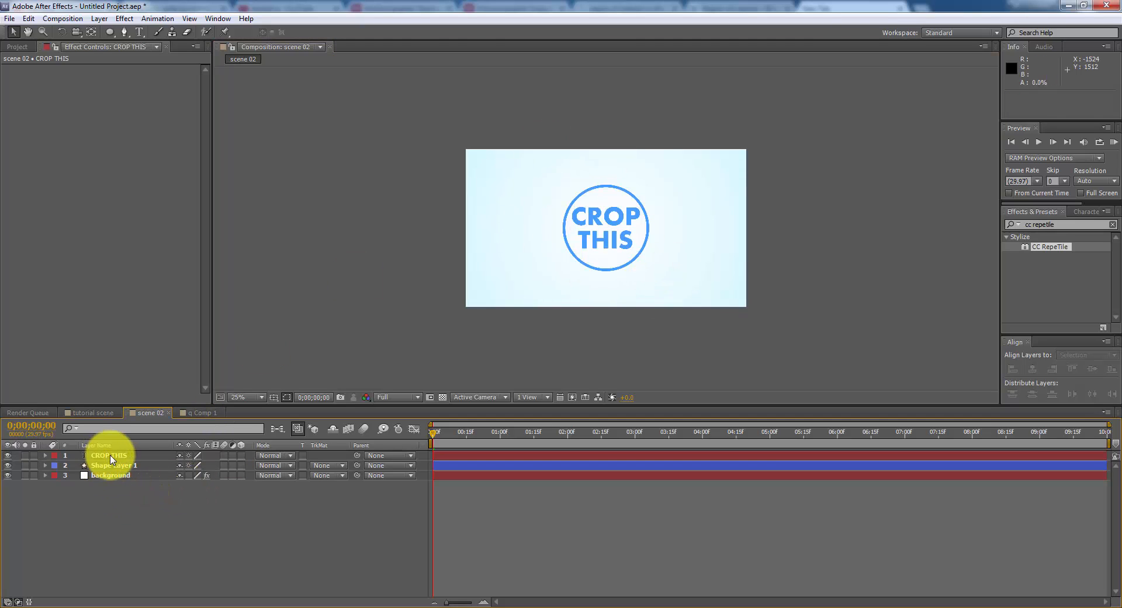
Step: Select the CROP THIS layer, apply Bezier Warp, and begin pre-composing it as CROP THIS Comp 1
{"action": "left_click", "coordinate": [107, 456]}
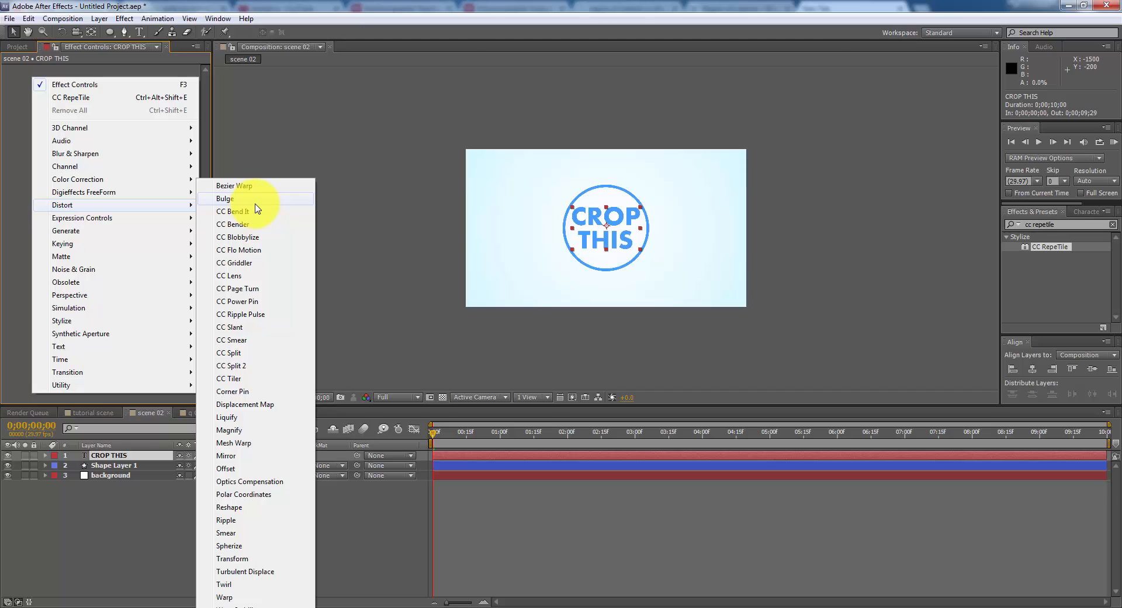
{"action": "left_click", "coordinate": [233, 186]}
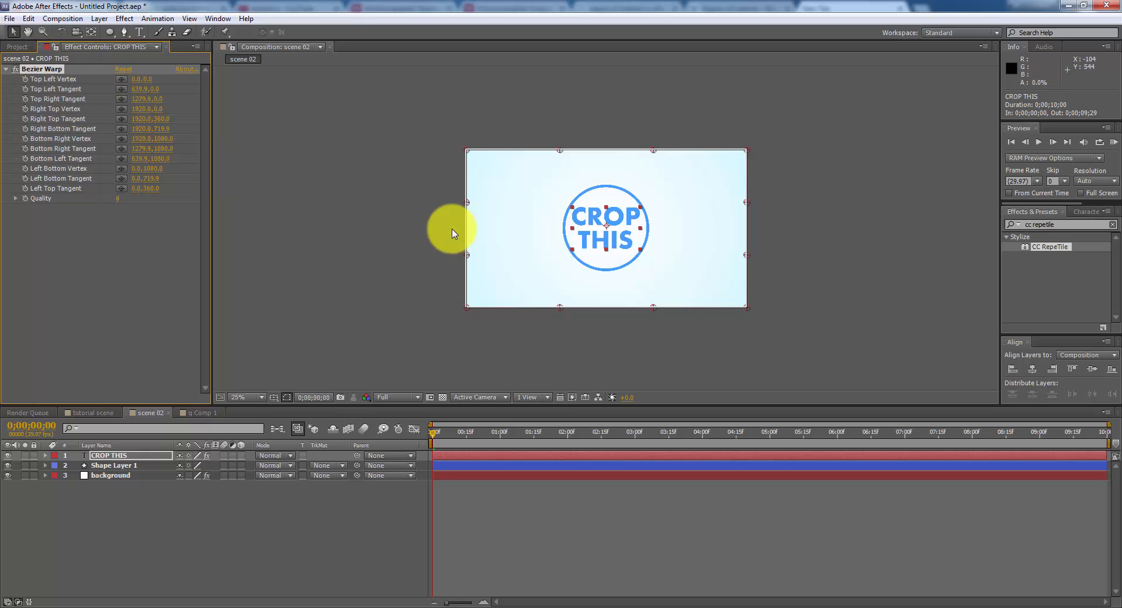
{"action": "mouse_move", "coordinate": [739, 258]}
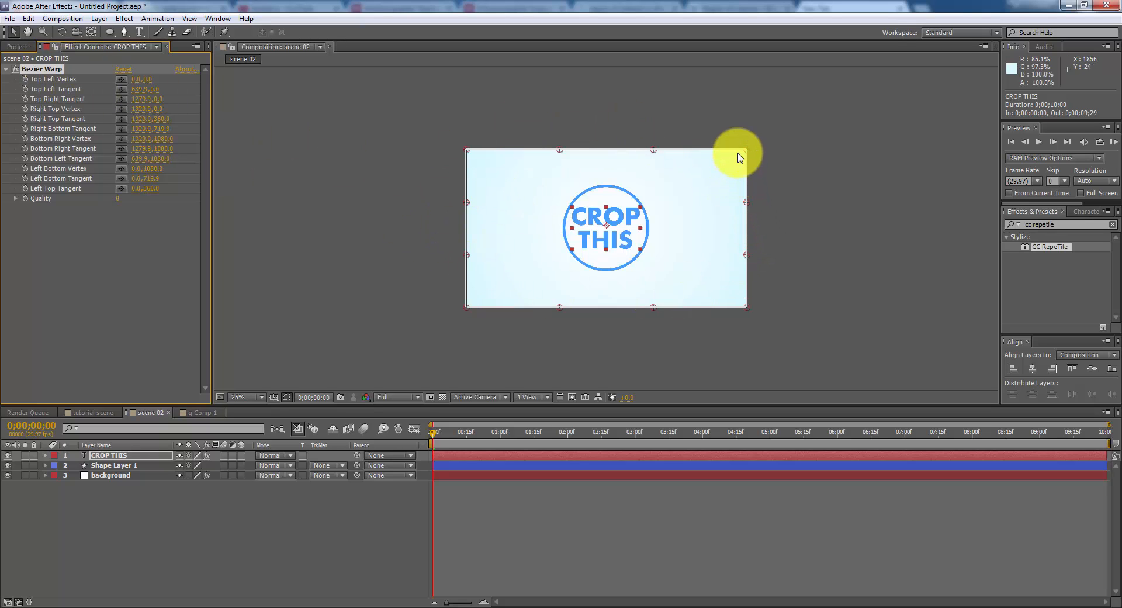
{"action": "mouse_move", "coordinate": [592, 340]}
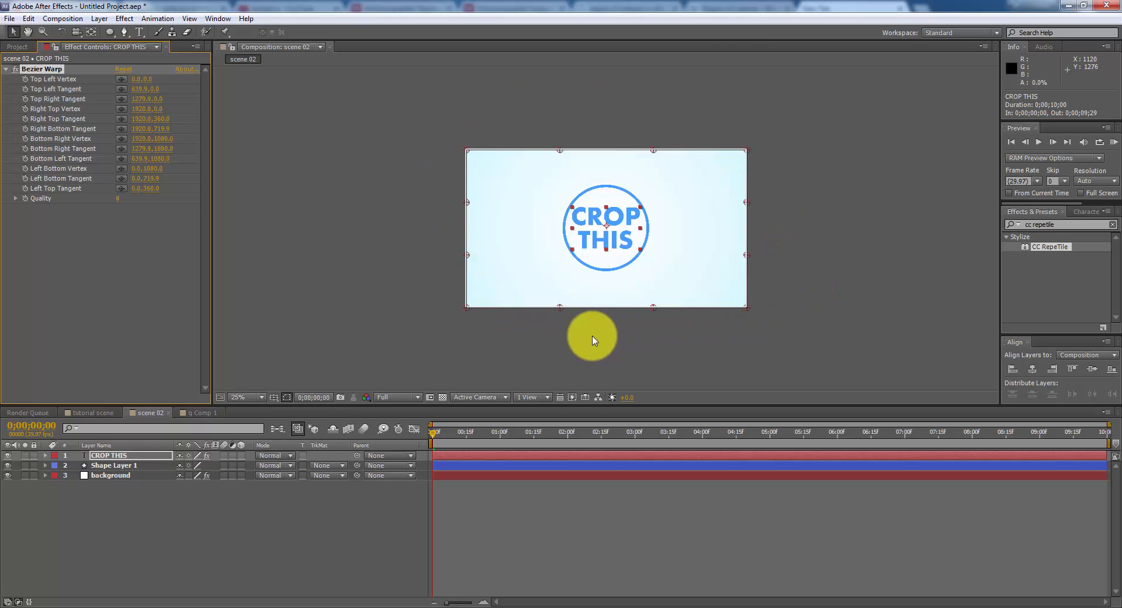
{"action": "mouse_move", "coordinate": [725, 338]}
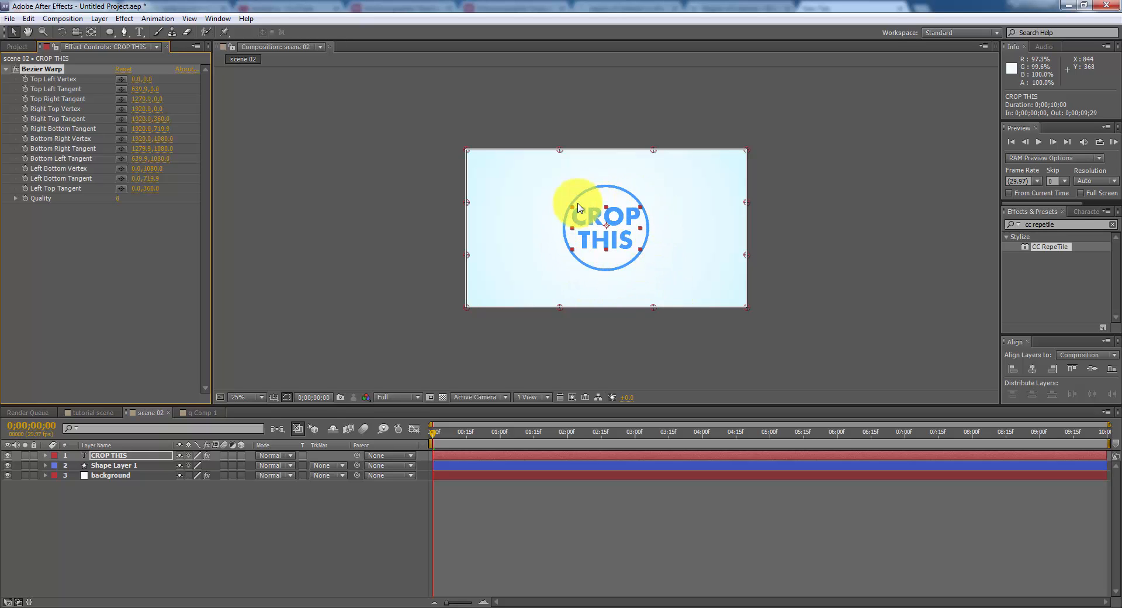
{"action": "left_click_drag", "start_coordinate": [578, 208], "coordinate": [683, 262]}
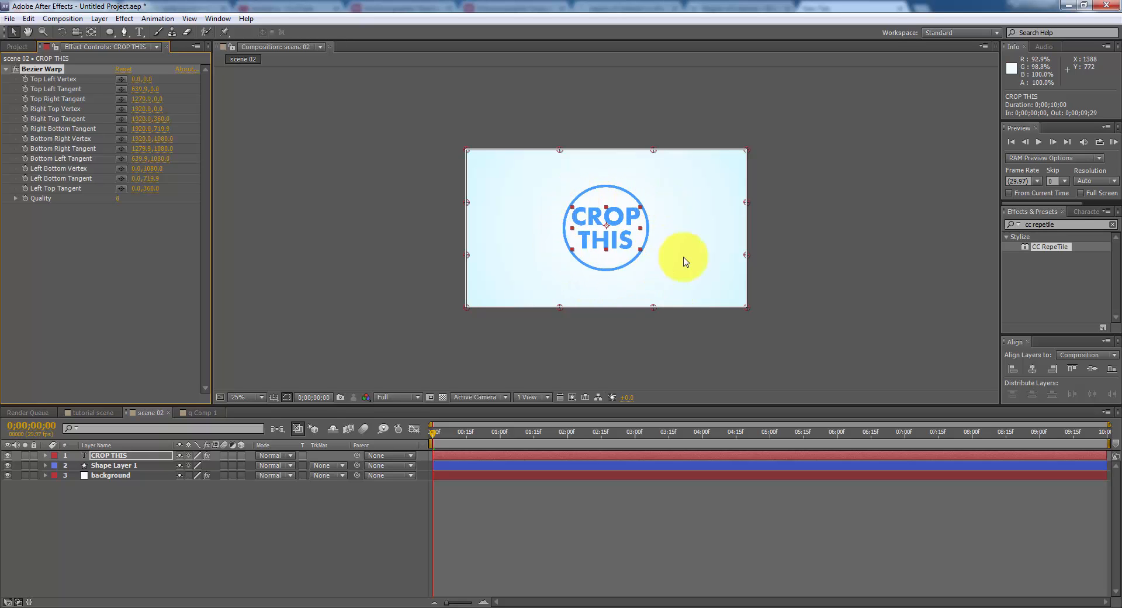
{"action": "left_click_drag", "start_coordinate": [683, 262], "coordinate": [634, 208]}
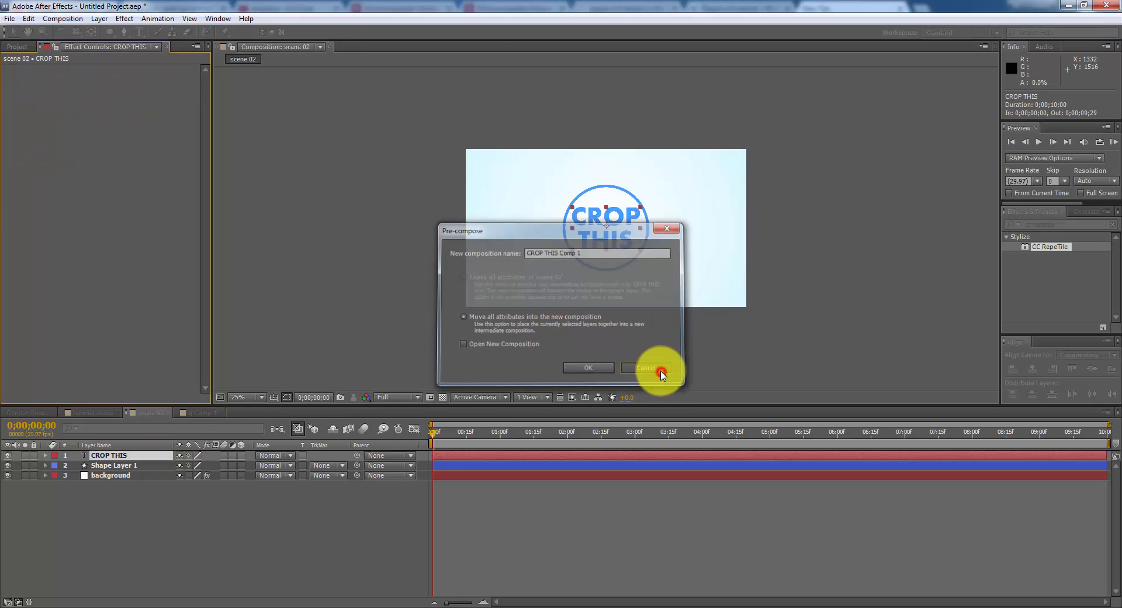
Step: Pre-compose the CROP THIS text layer into CROP THIS Comp 1, moving all attributes into it
{"action": "left_click", "coordinate": [646, 367]}
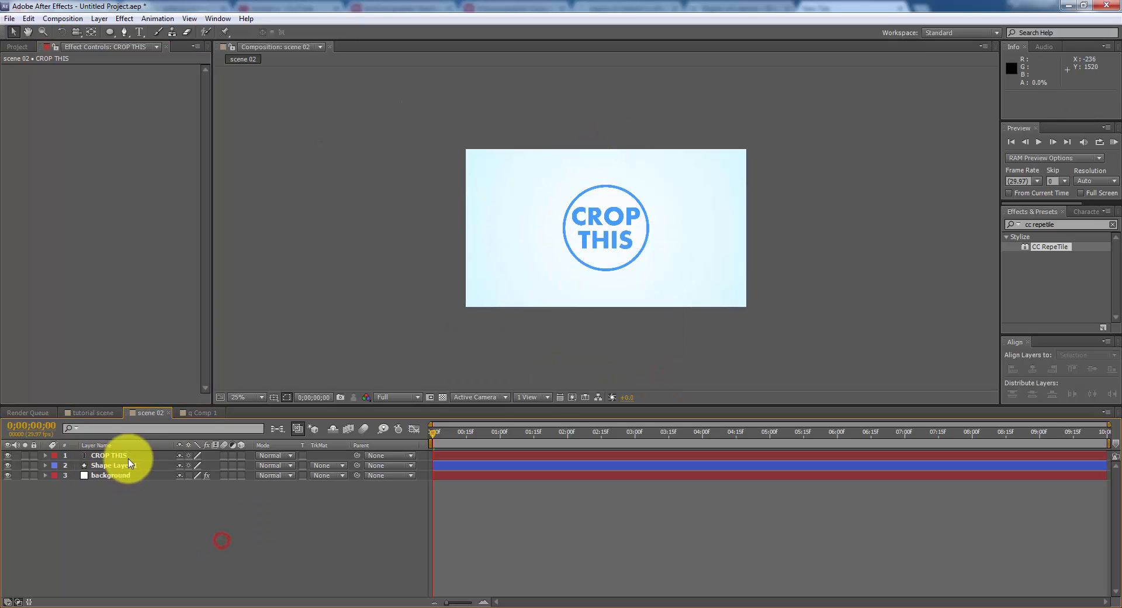
{"action": "left_click", "coordinate": [109, 455]}
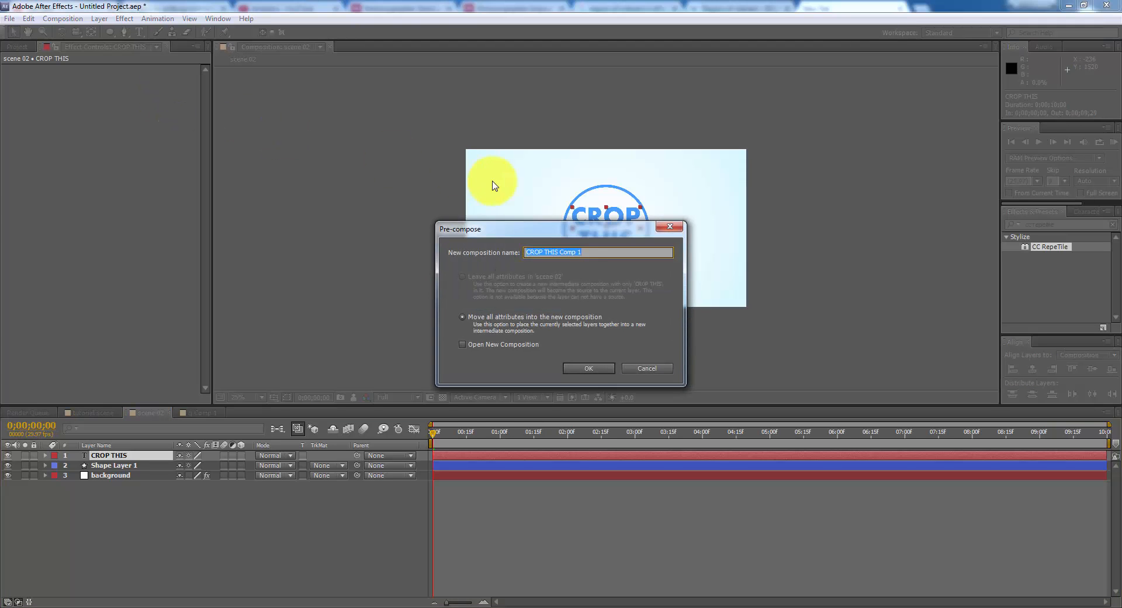
{"action": "left_click", "coordinate": [588, 368]}
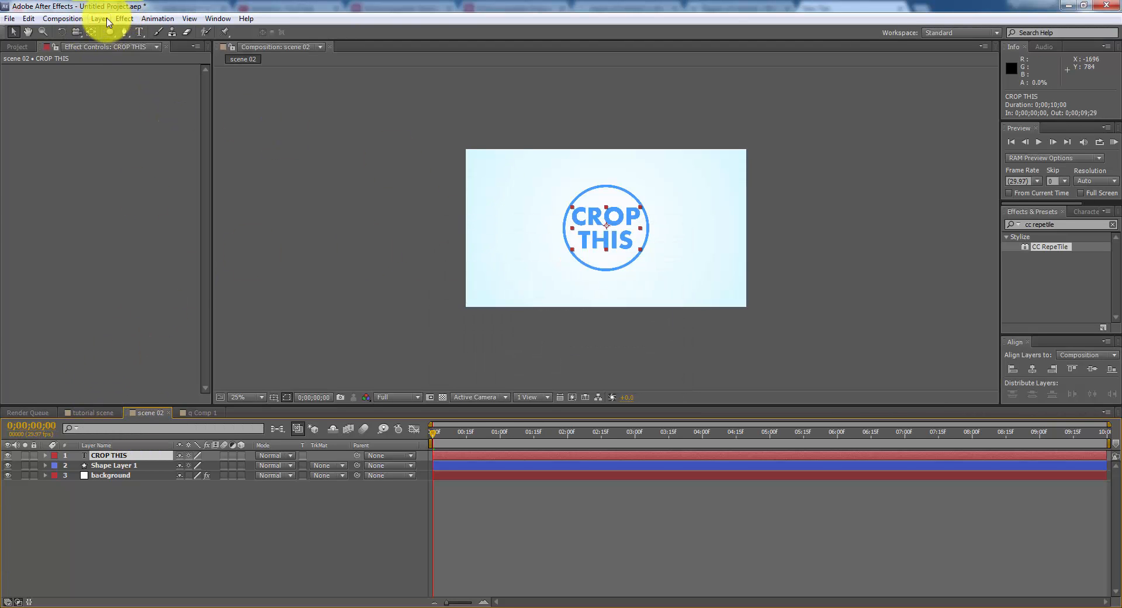
{"action": "left_click", "coordinate": [98, 18]}
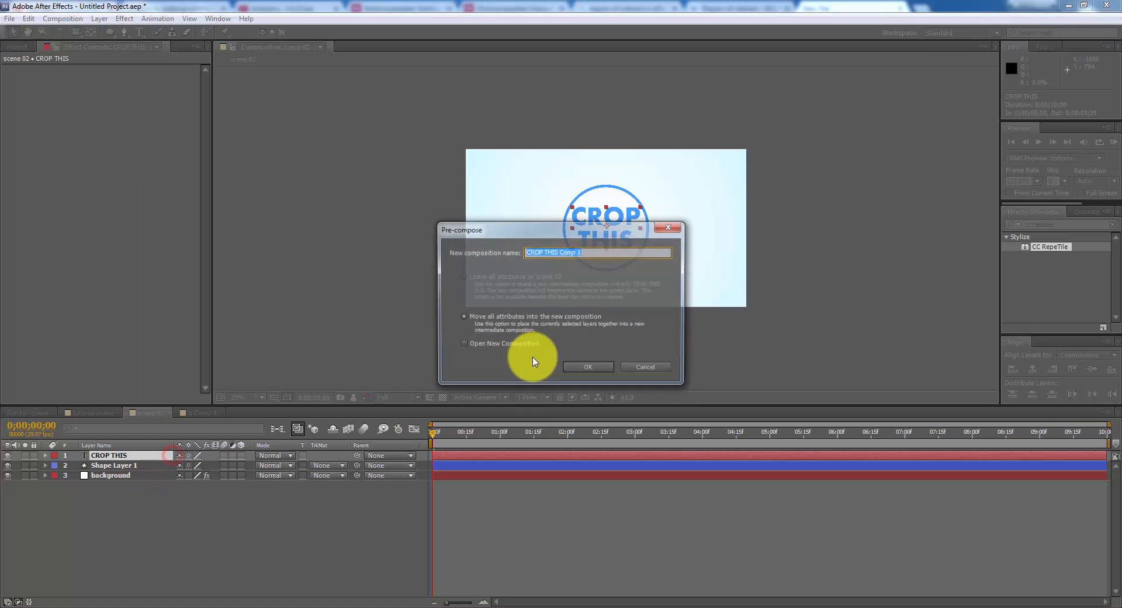
{"action": "left_click", "coordinate": [587, 367]}
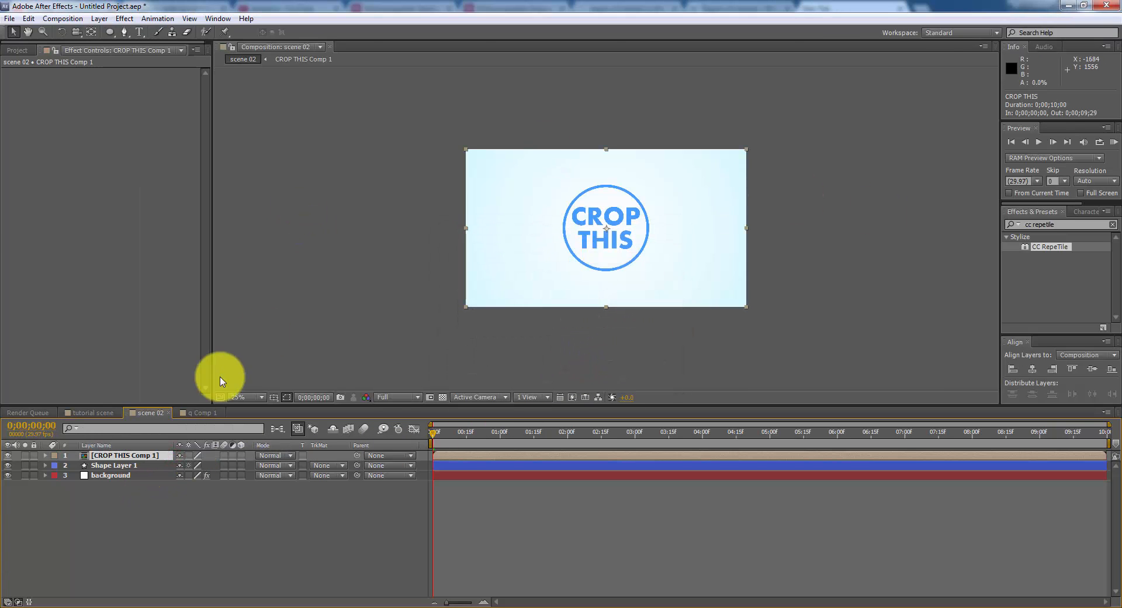
Step: Inside CROP THIS Comp 1, draw a tight Region of Interest around the text for cropping
{"action": "left_click", "coordinate": [125, 456]}
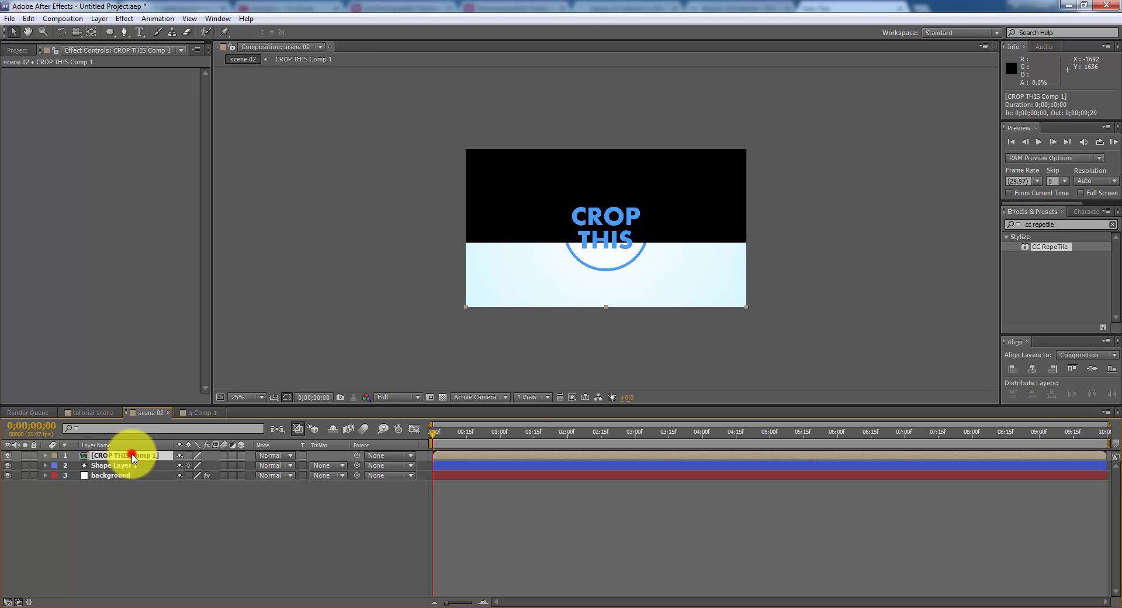
{"action": "double_click", "coordinate": [108, 456]}
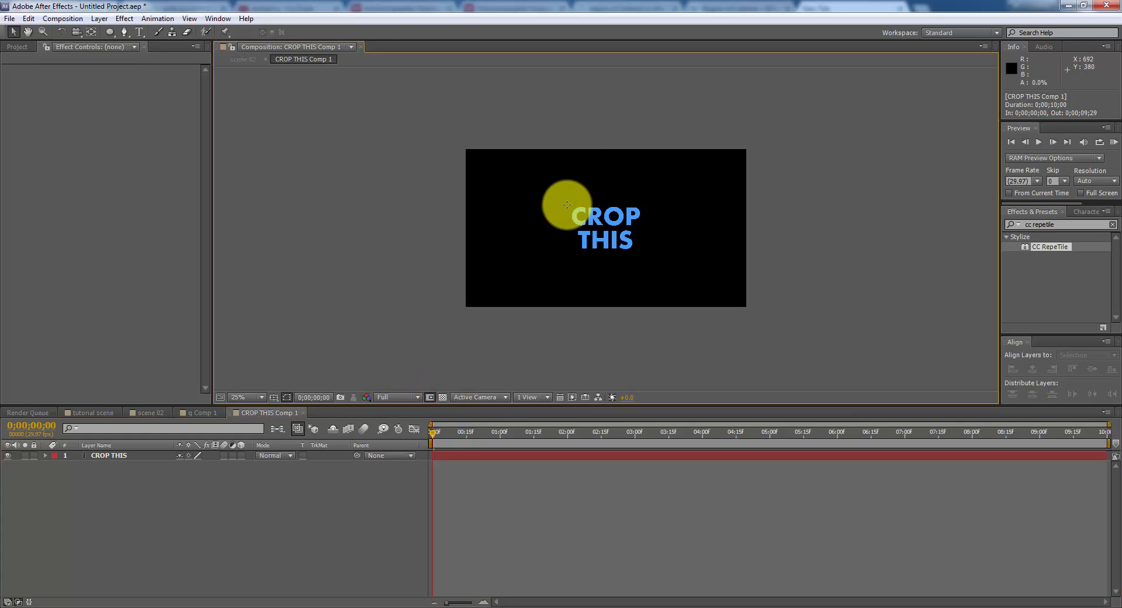
{"action": "left_click_drag", "start_coordinate": [568, 199], "coordinate": [643, 256]}
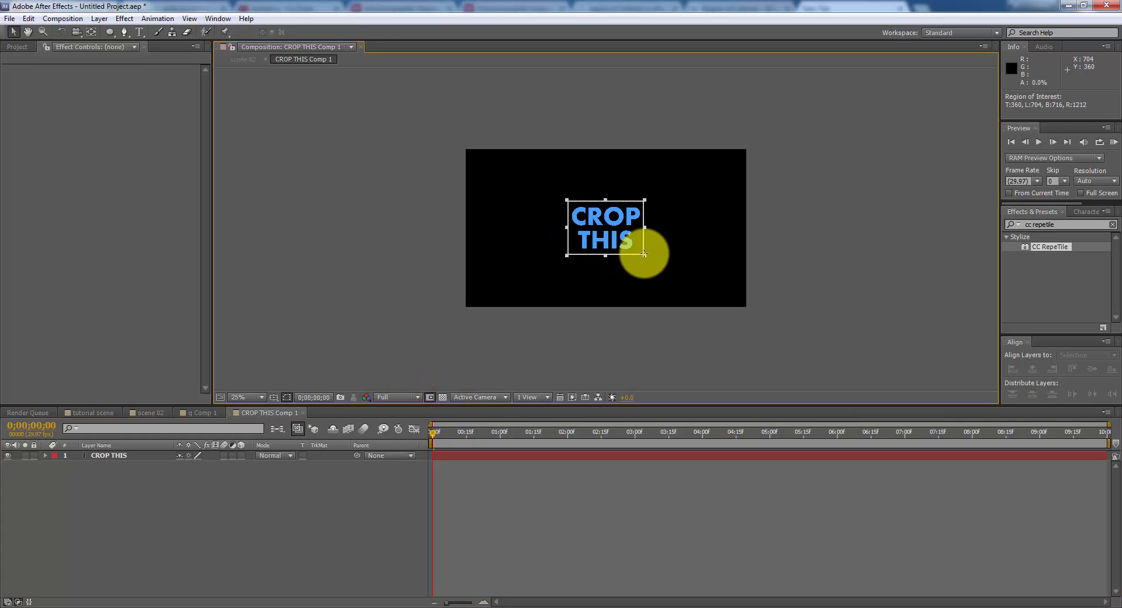
{"action": "left_click_drag", "start_coordinate": [643, 252], "coordinate": [646, 252]}
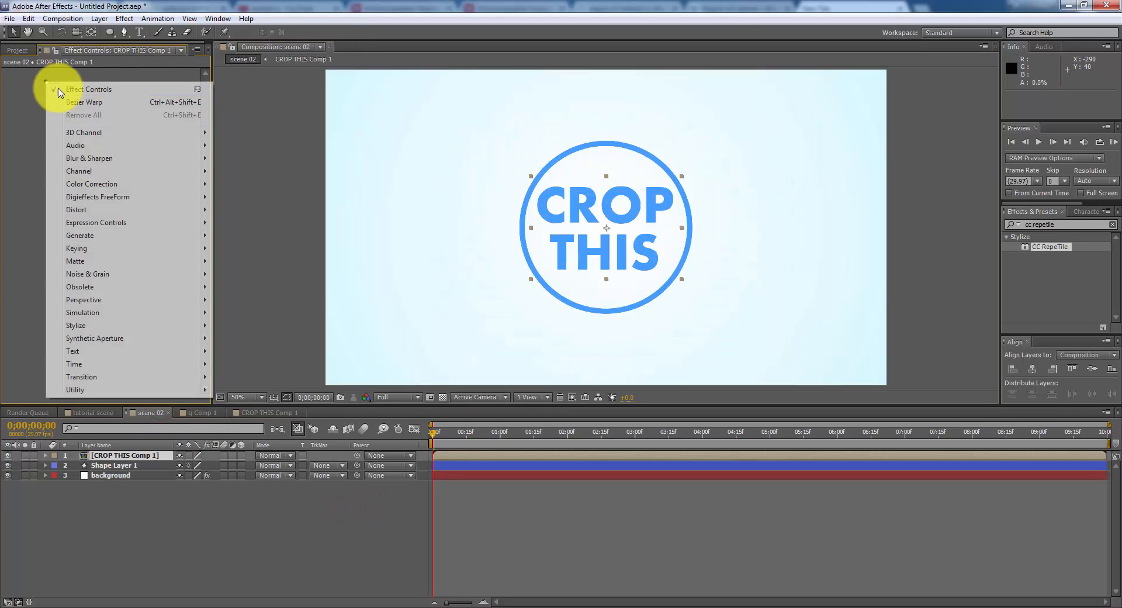
Step: Apply Bezier Warp and drag the top and bottom vertices and tangents so the text bulges outward
{"action": "left_click", "coordinate": [84, 101]}
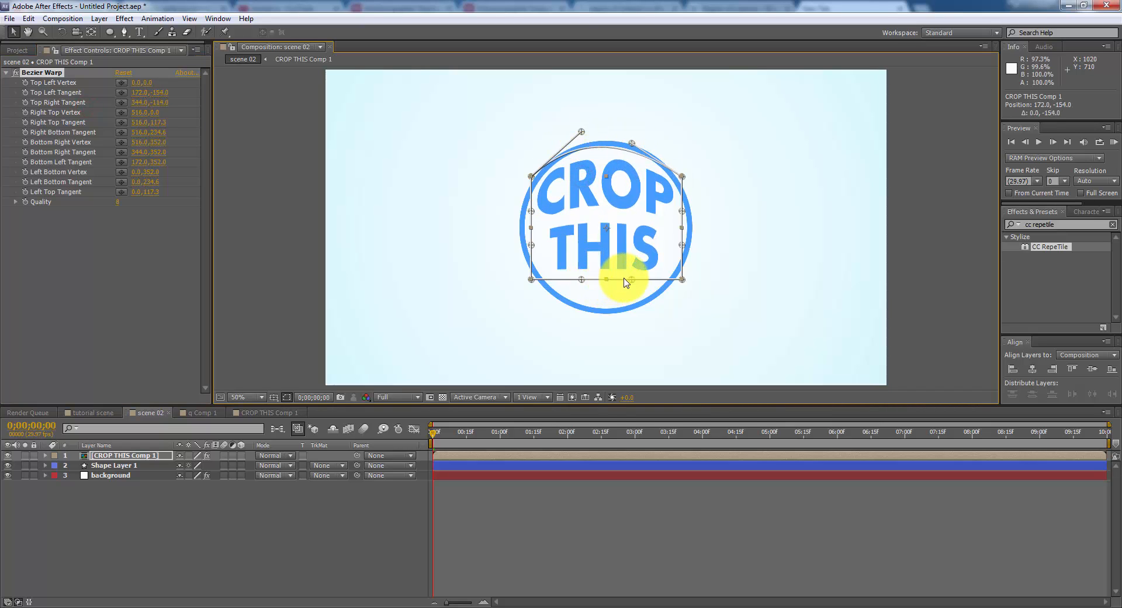
{"action": "left_click_drag", "start_coordinate": [626, 279], "coordinate": [634, 340]}
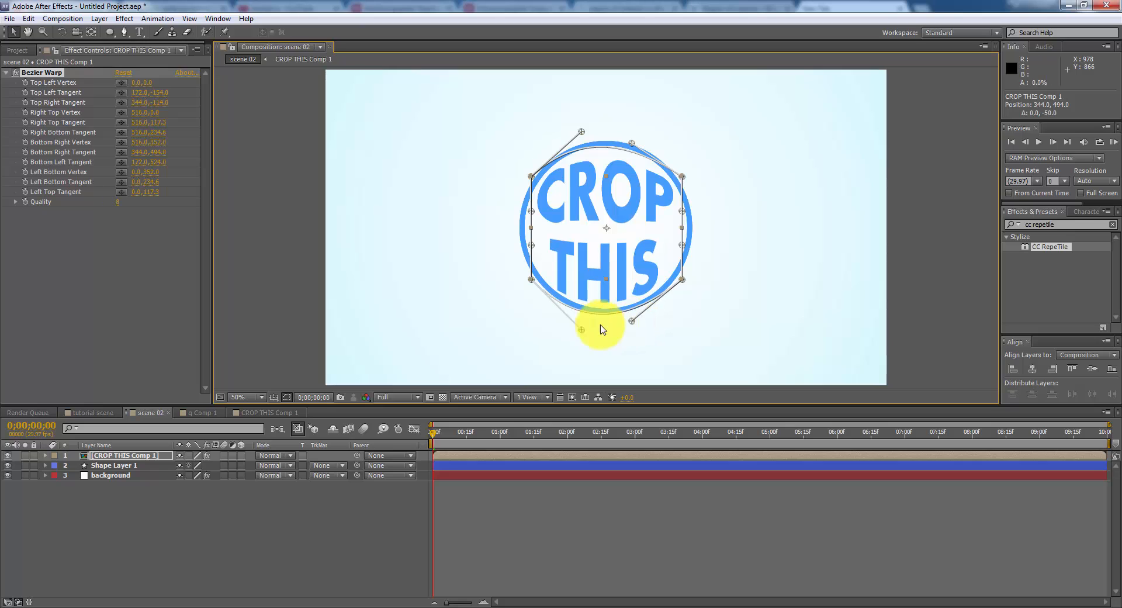
{"action": "left_click_drag", "start_coordinate": [605, 329], "coordinate": [586, 339]}
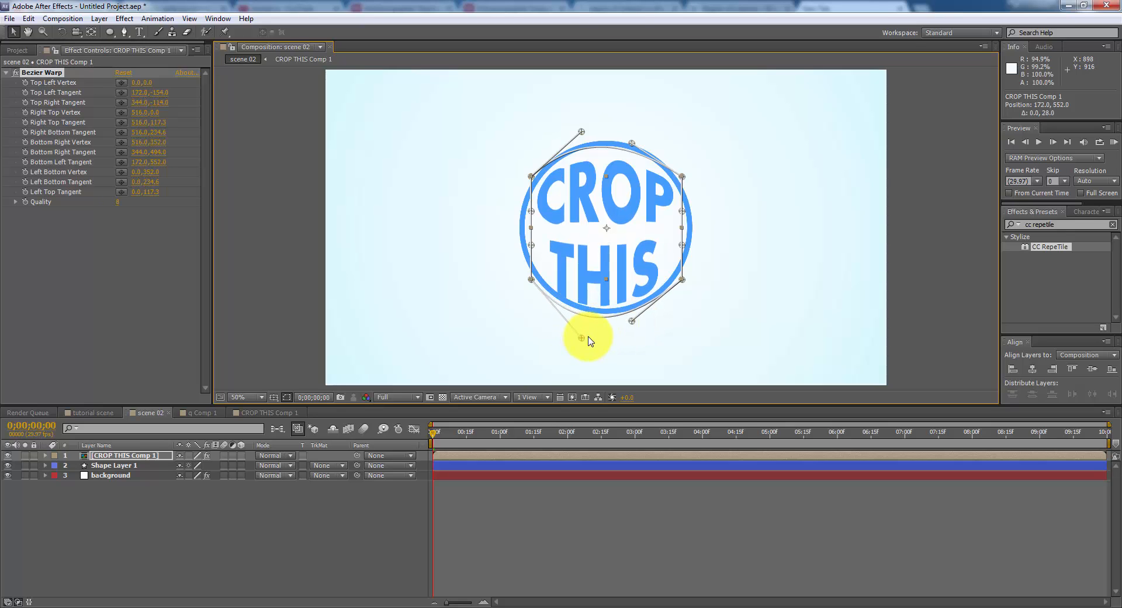
{"action": "left_click_drag", "start_coordinate": [587, 341], "coordinate": [586, 336]}
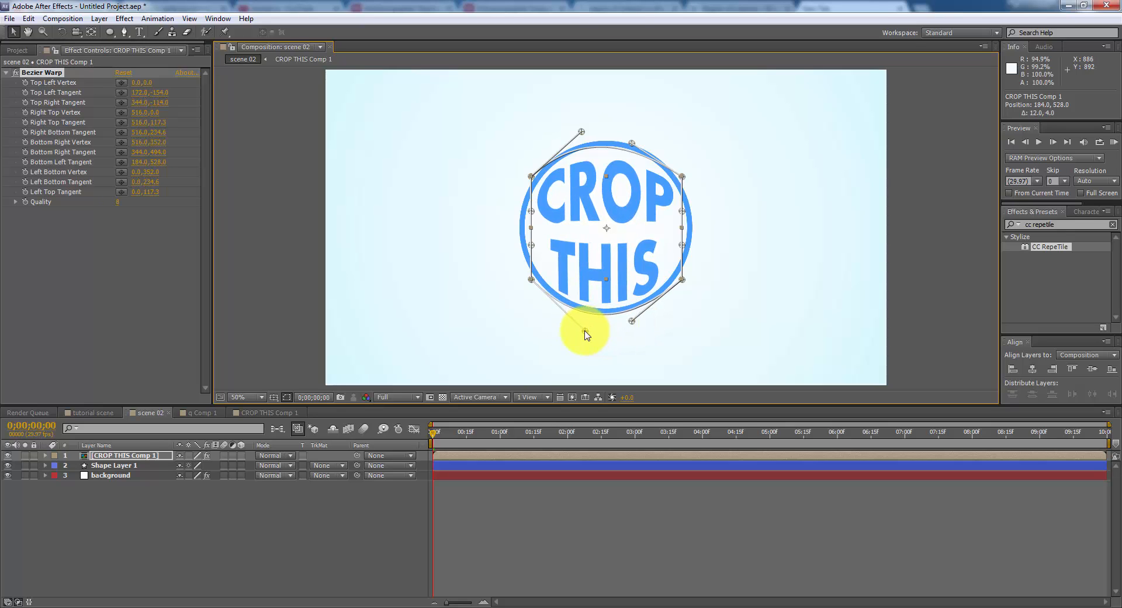
{"action": "left_click_drag", "start_coordinate": [586, 336], "coordinate": [613, 125]}
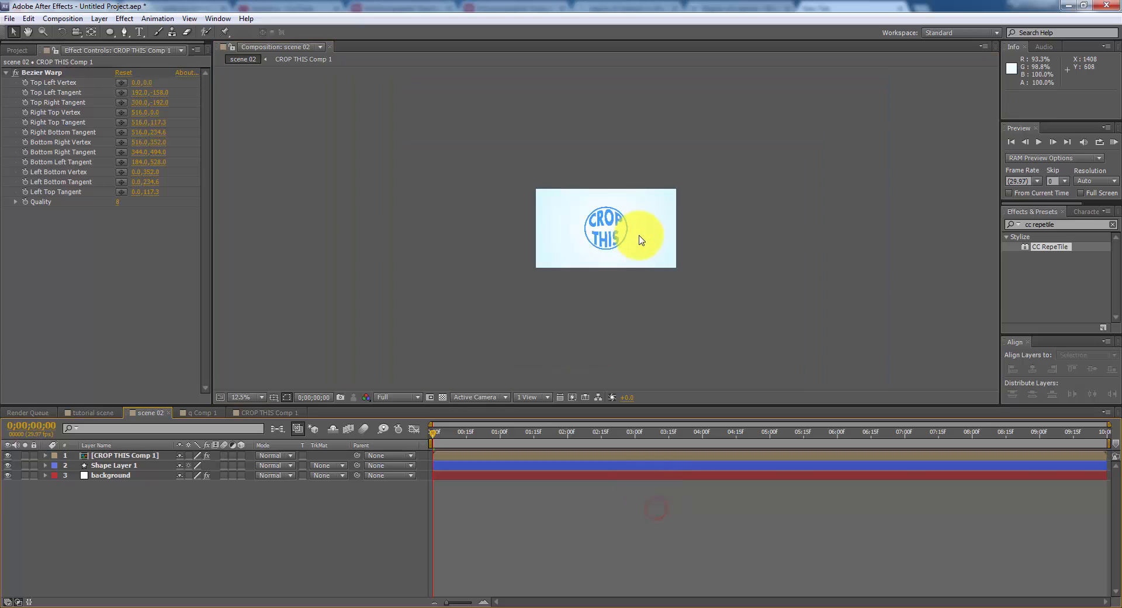
{"action": "left_click", "coordinate": [240, 396]}
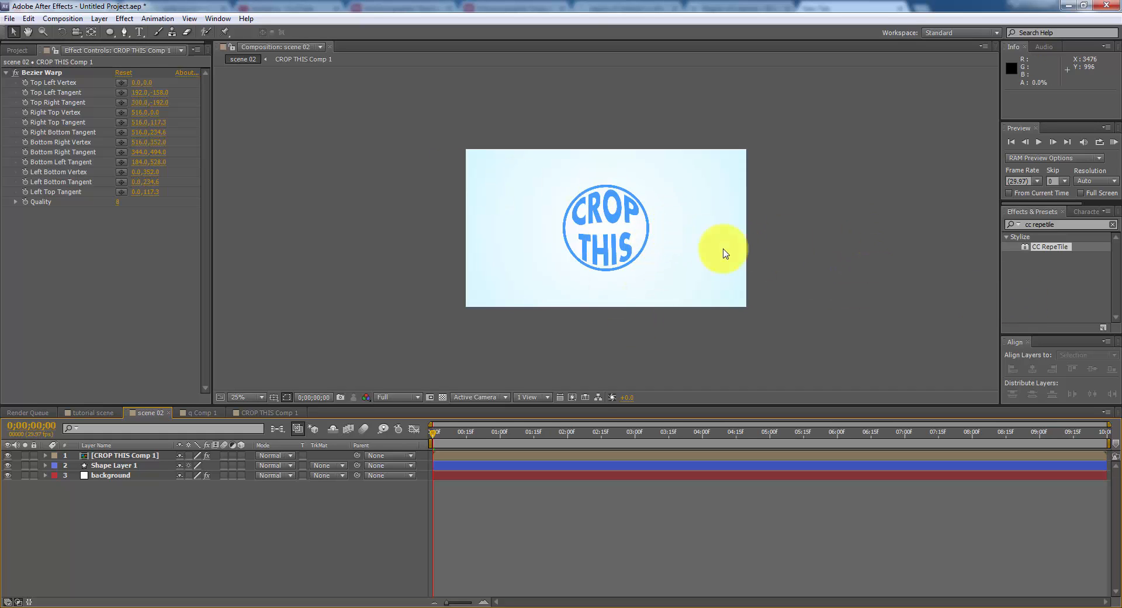
{"action": "mouse_move", "coordinate": [736, 371]}
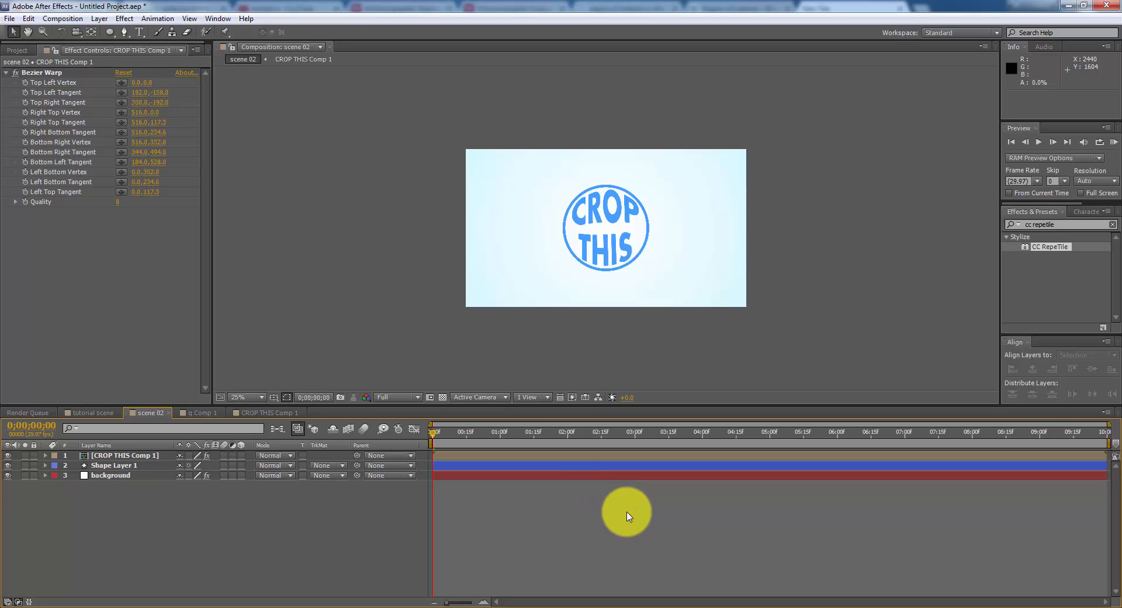
{"action": "mouse_move", "coordinate": [738, 520]}
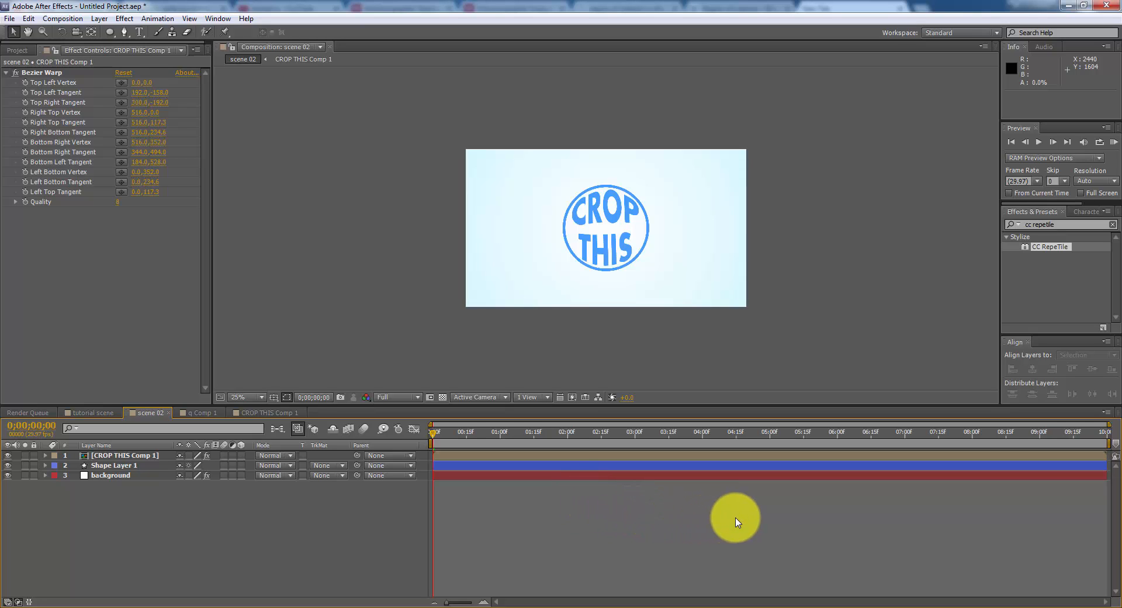
{"action": "mouse_move", "coordinate": [713, 538]}
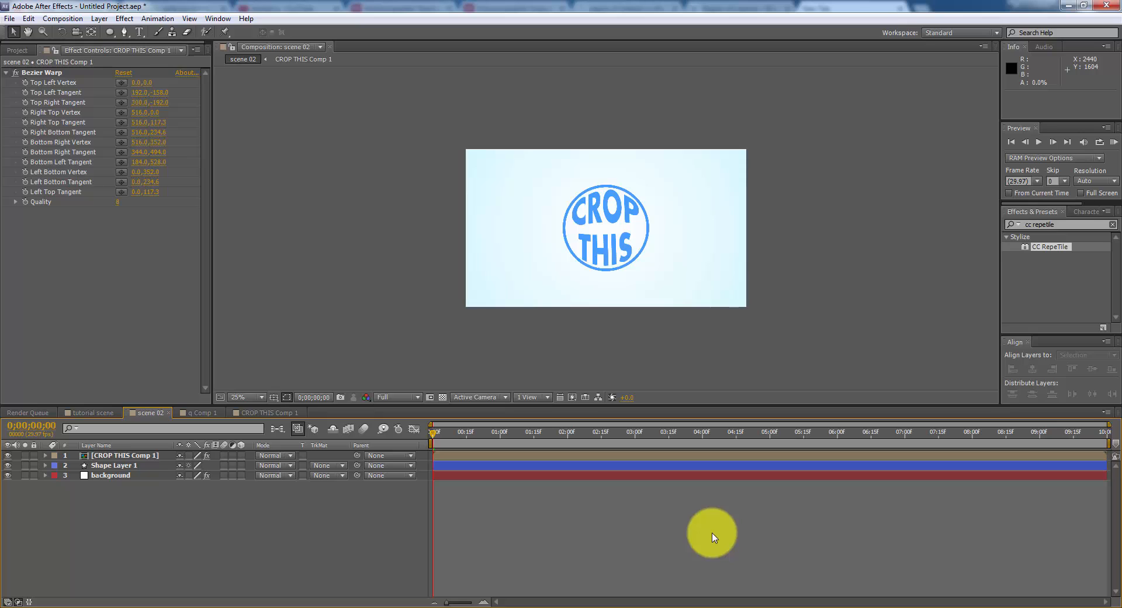
{"action": "mouse_move", "coordinate": [702, 548]}
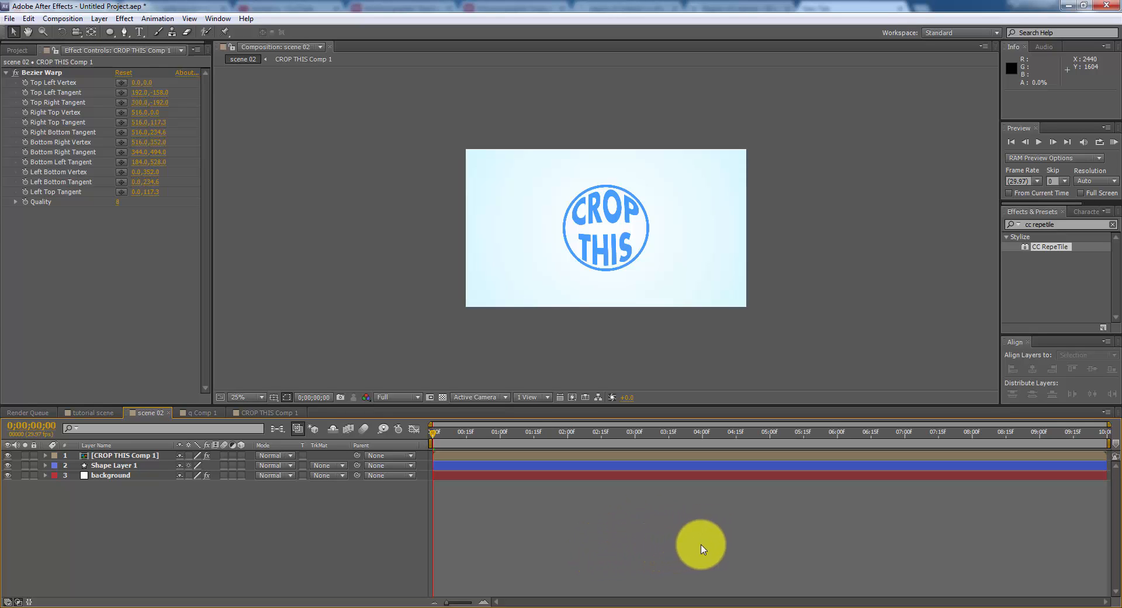
{"action": "mouse_move", "coordinate": [691, 546]}
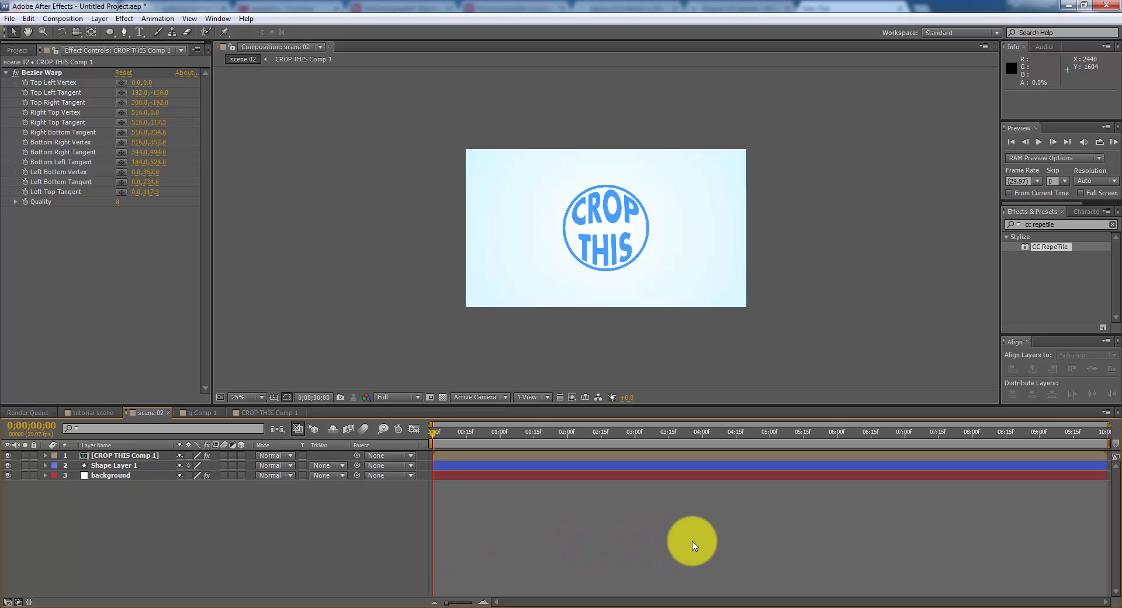